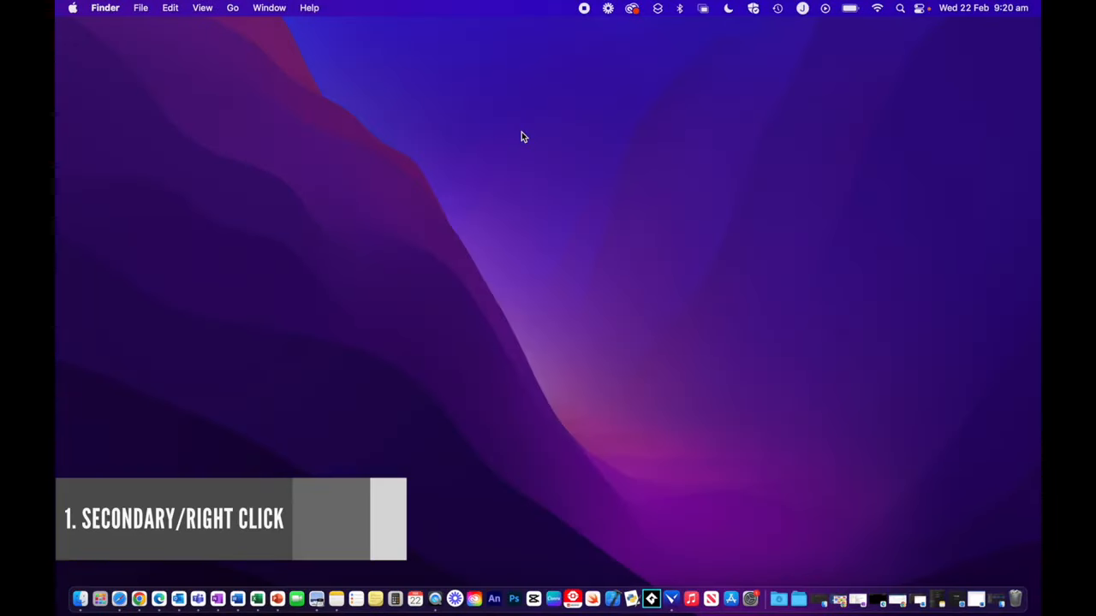
mouse_move(504, 211)
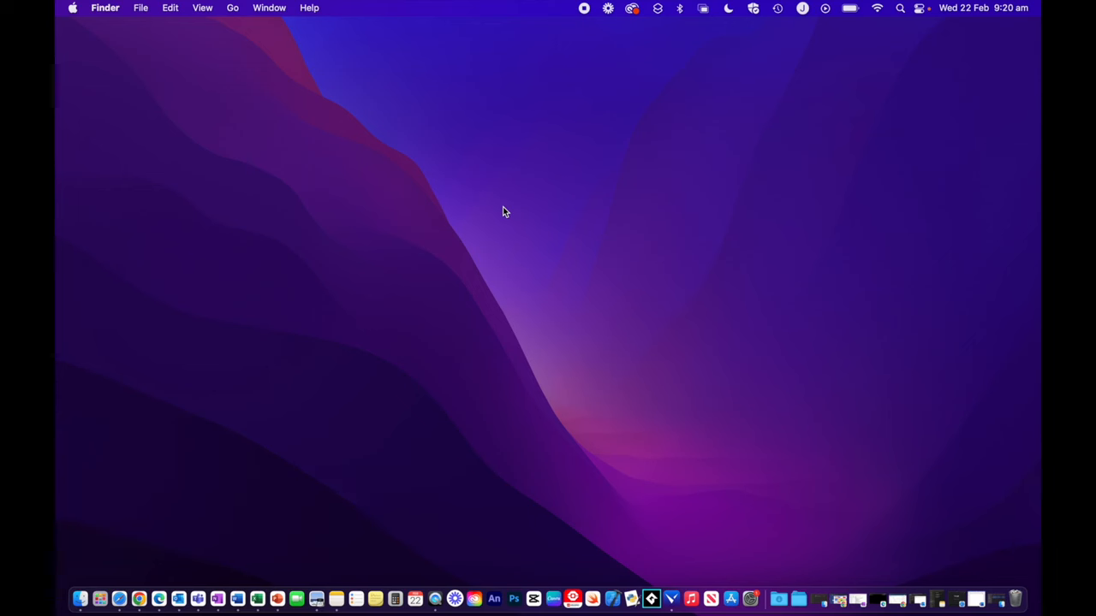
- Right-click the desktop to show its context menu, then dismiss it
right_click(503, 211)
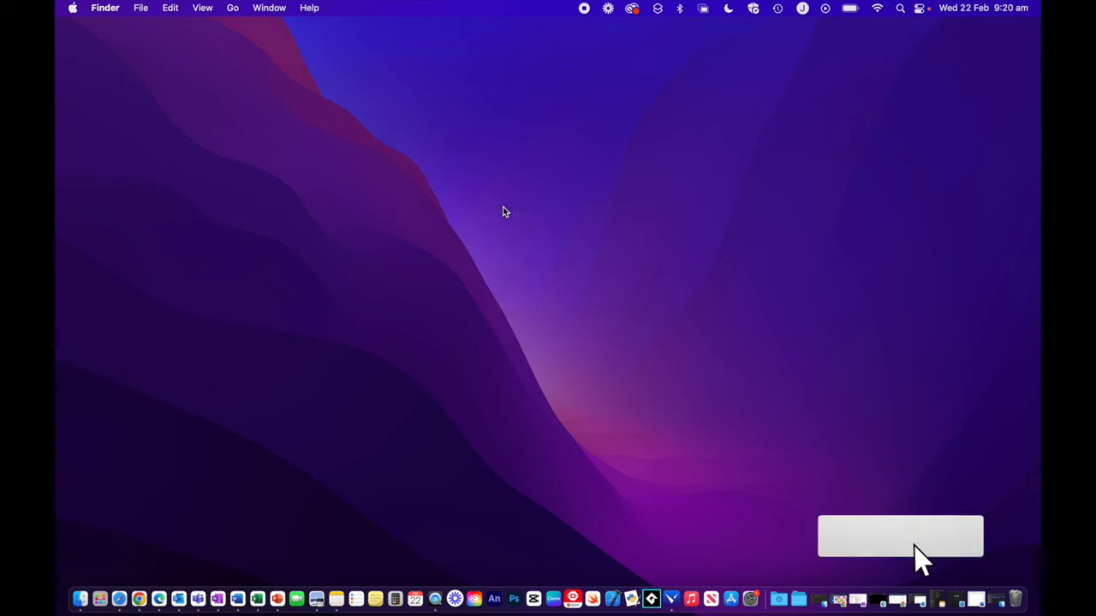
right_click(504, 212)
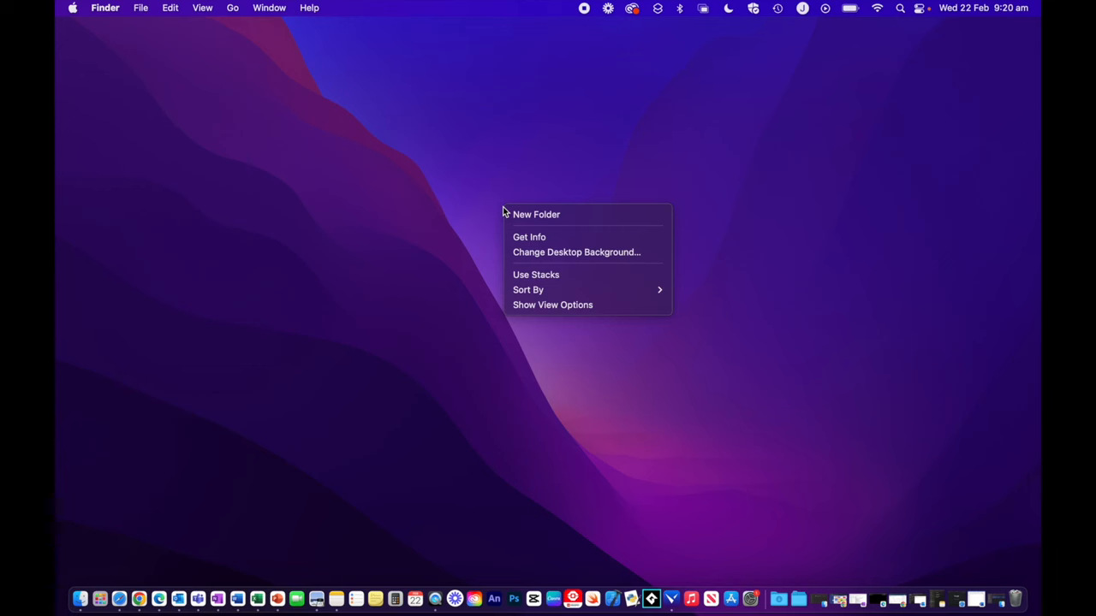
left_click(507, 212)
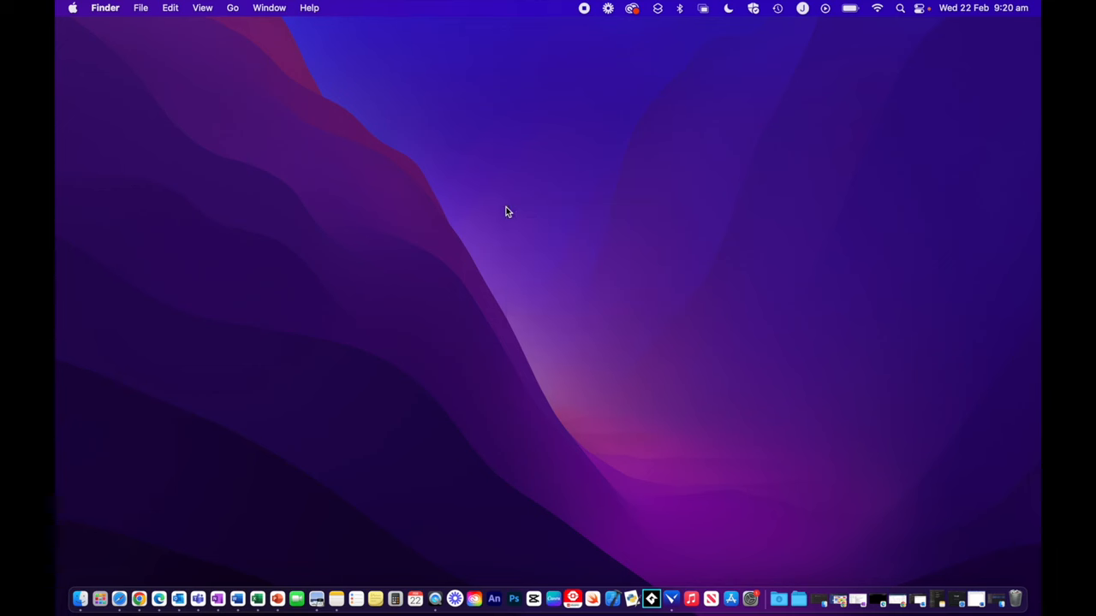
mouse_move(749, 599)
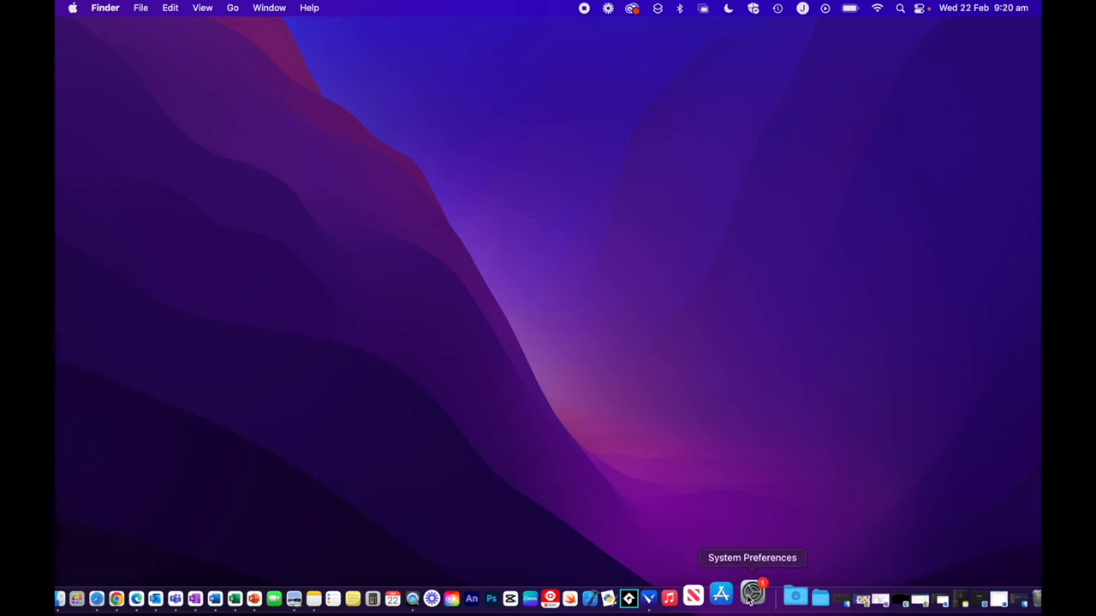
- Open System Preferences' Trackpad settings and view the Secondary click options
left_click(752, 598)
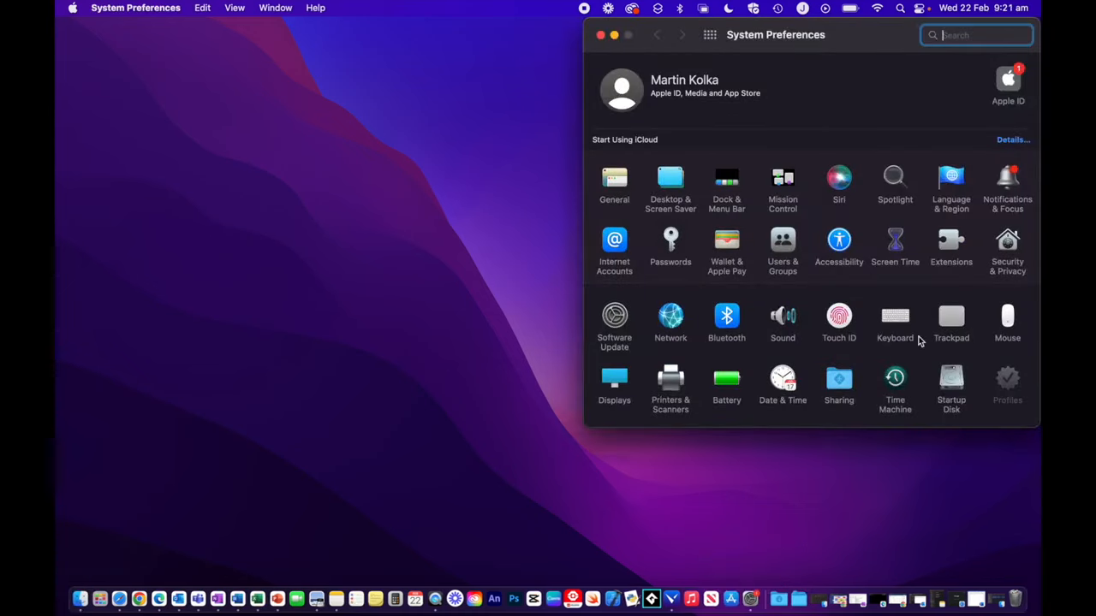
left_click(951, 315)
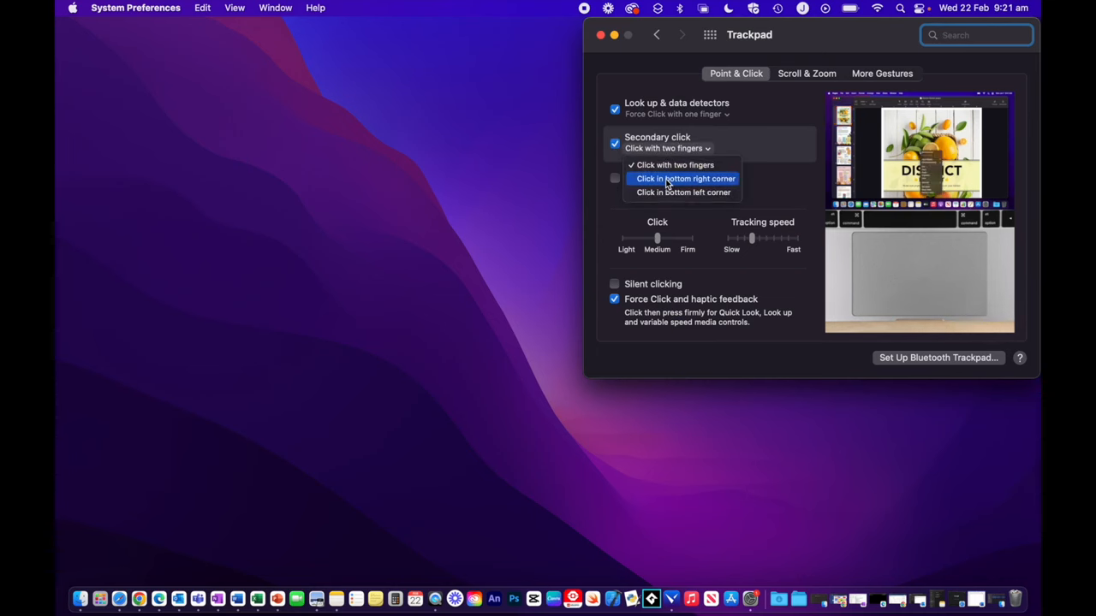
left_click(682, 178)
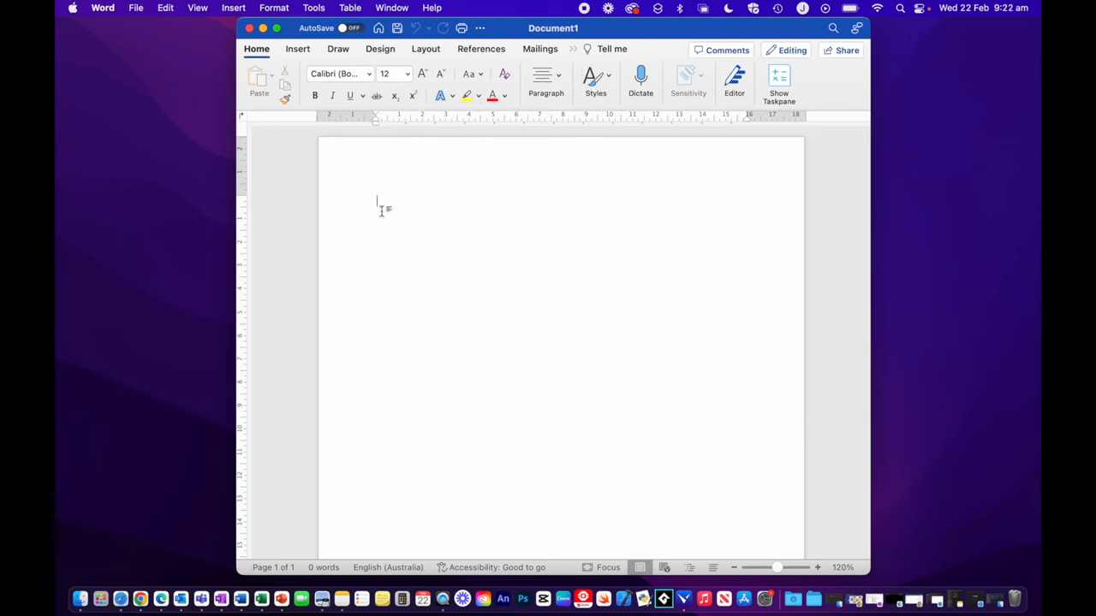
mouse_move(193, 66)
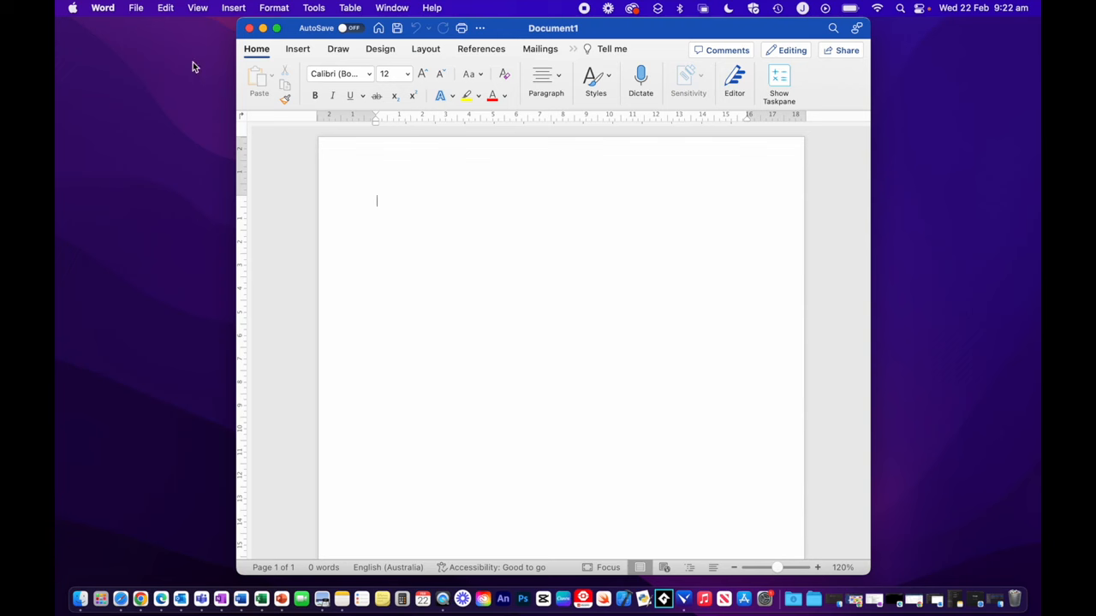
- Briefly show and close Word's File menu, then return focus to the desktop
left_click(133, 7)
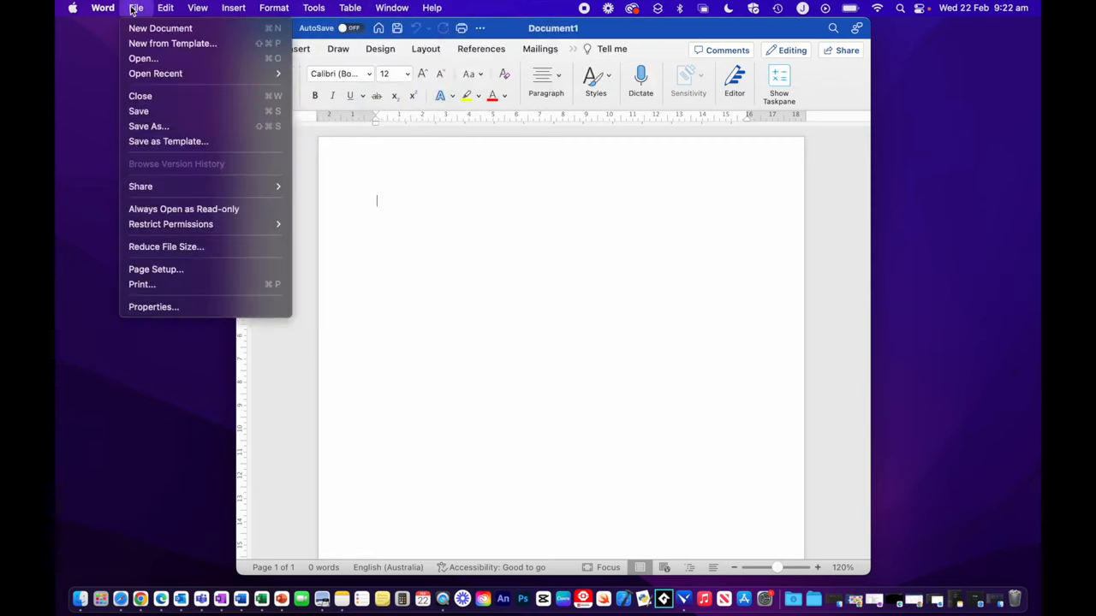
key("Escape")
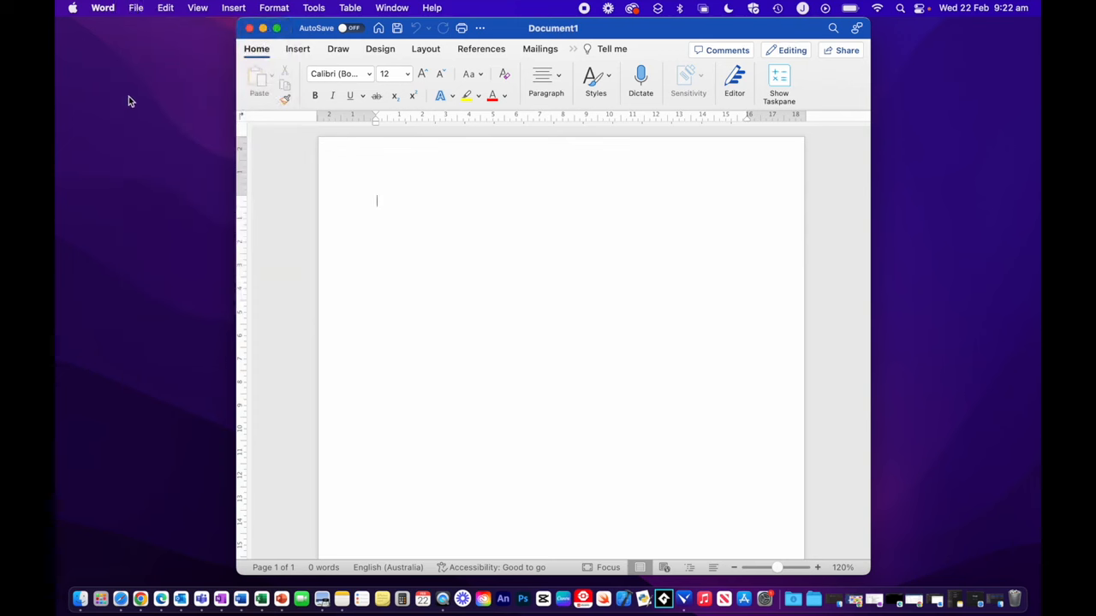
left_click(136, 8)
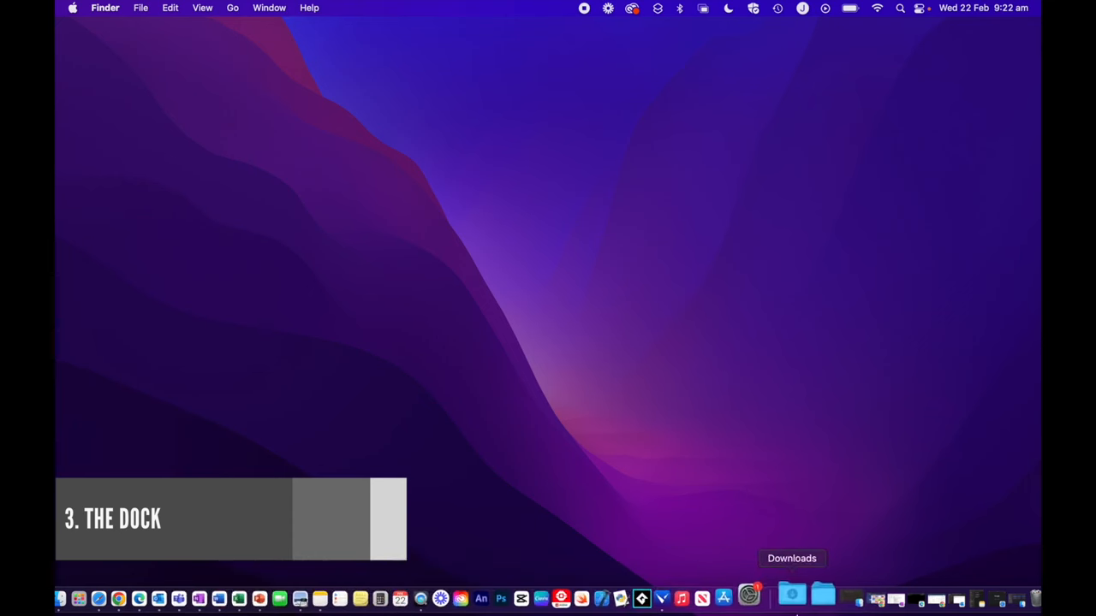
mouse_move(342, 604)
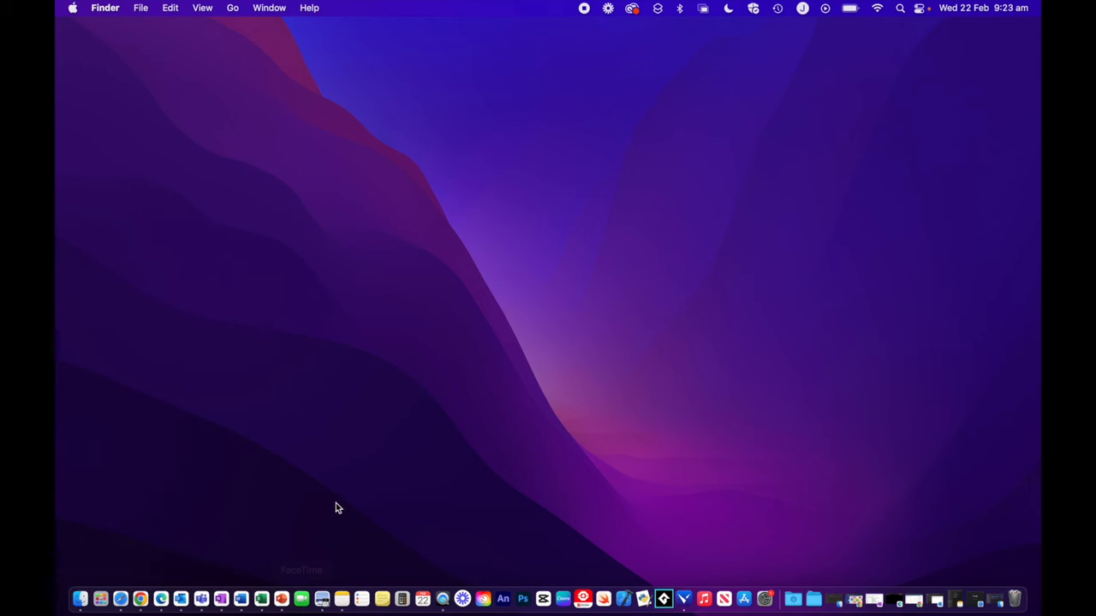
mouse_move(223, 502)
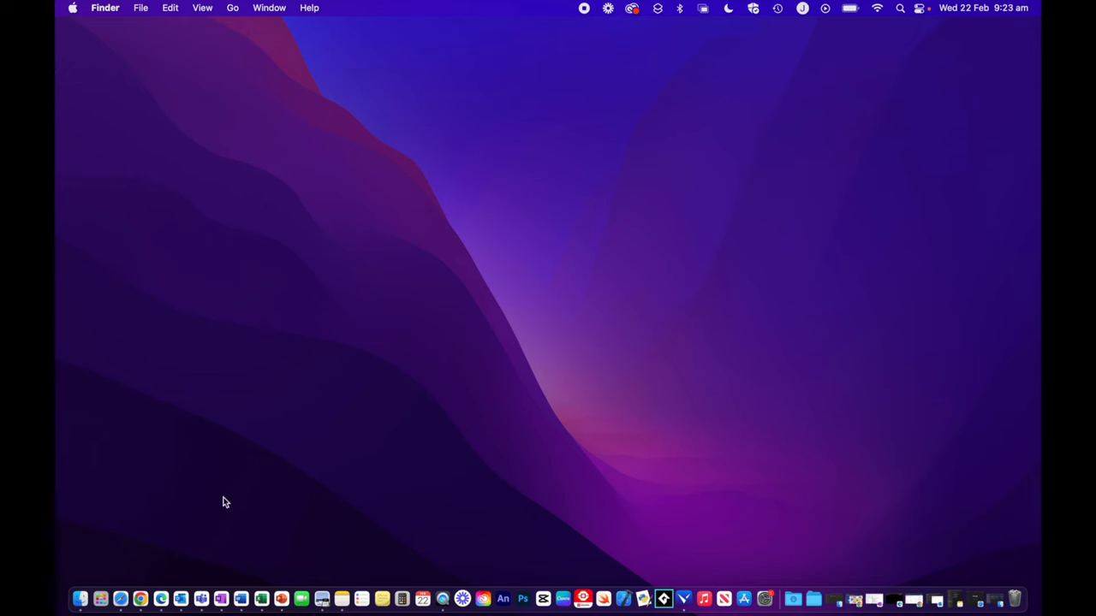
mouse_move(685, 597)
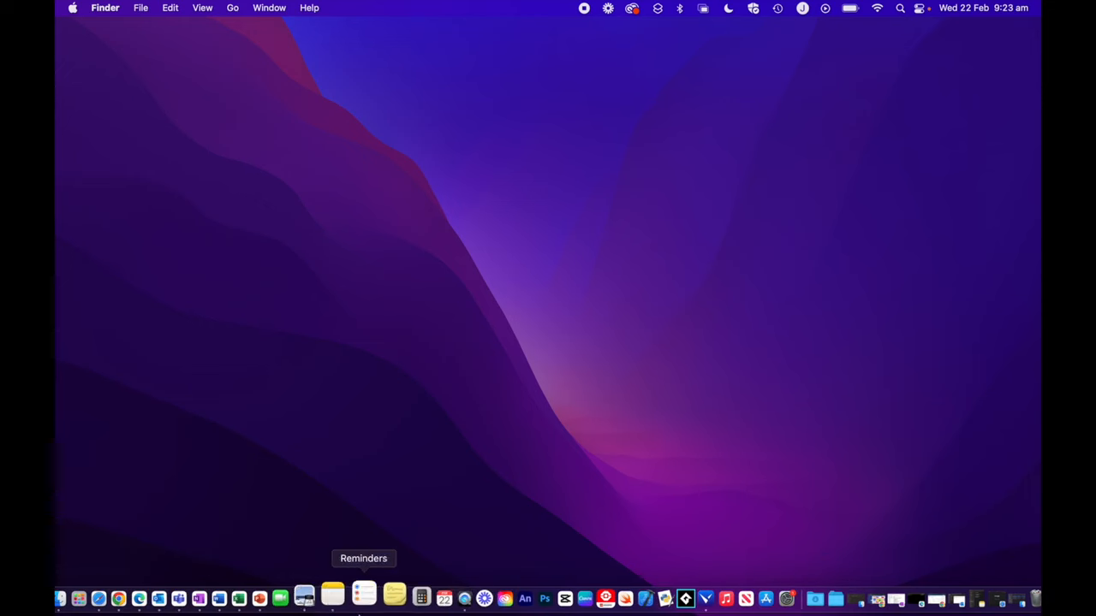
mouse_move(423, 595)
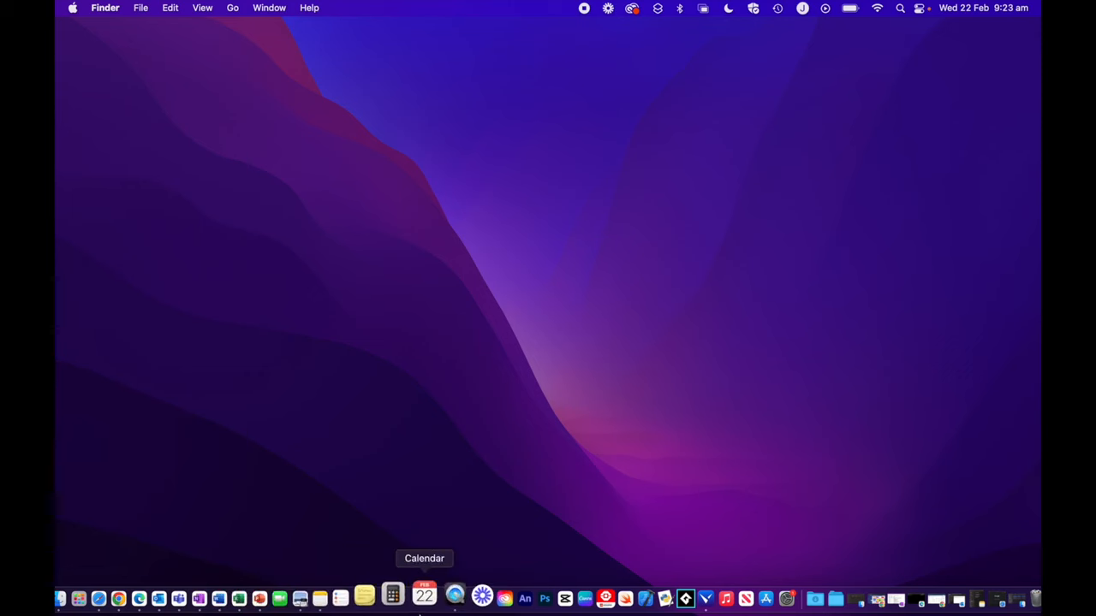
mouse_move(767, 597)
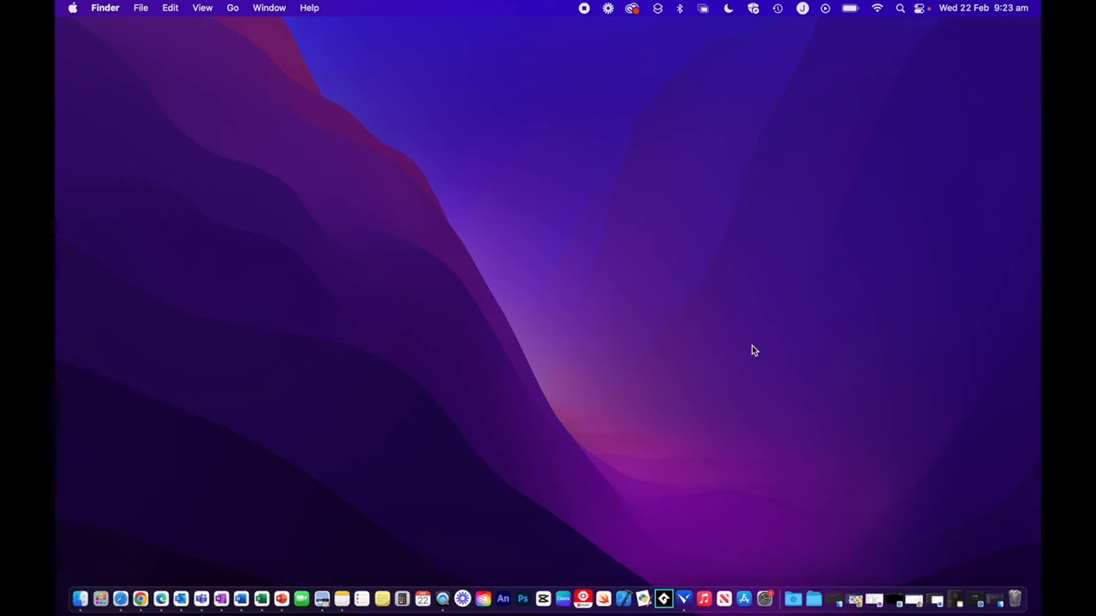
mouse_move(812, 513)
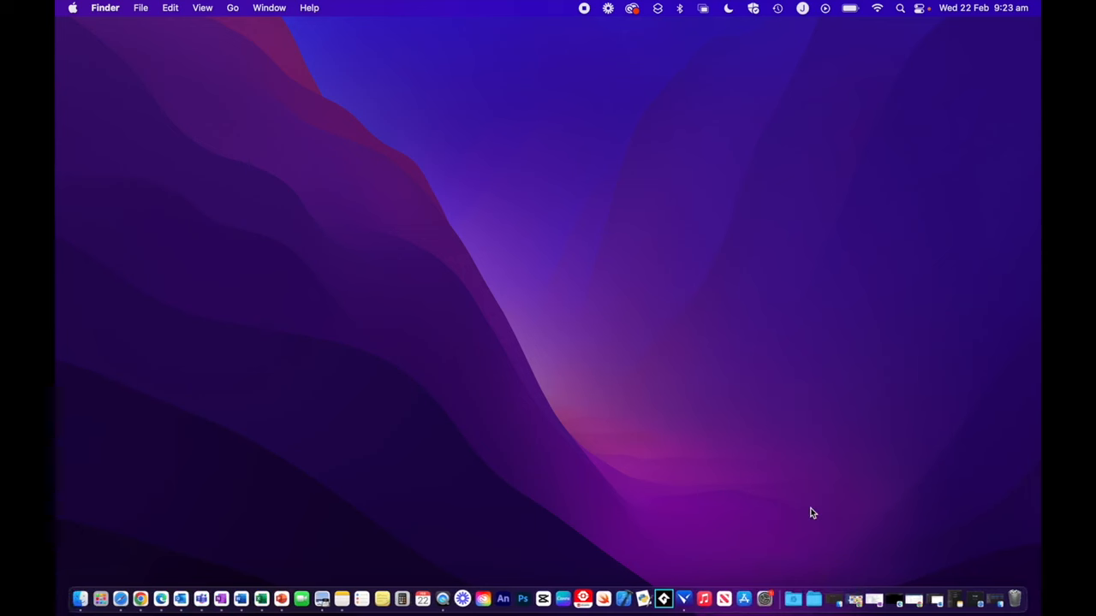
mouse_move(798, 537)
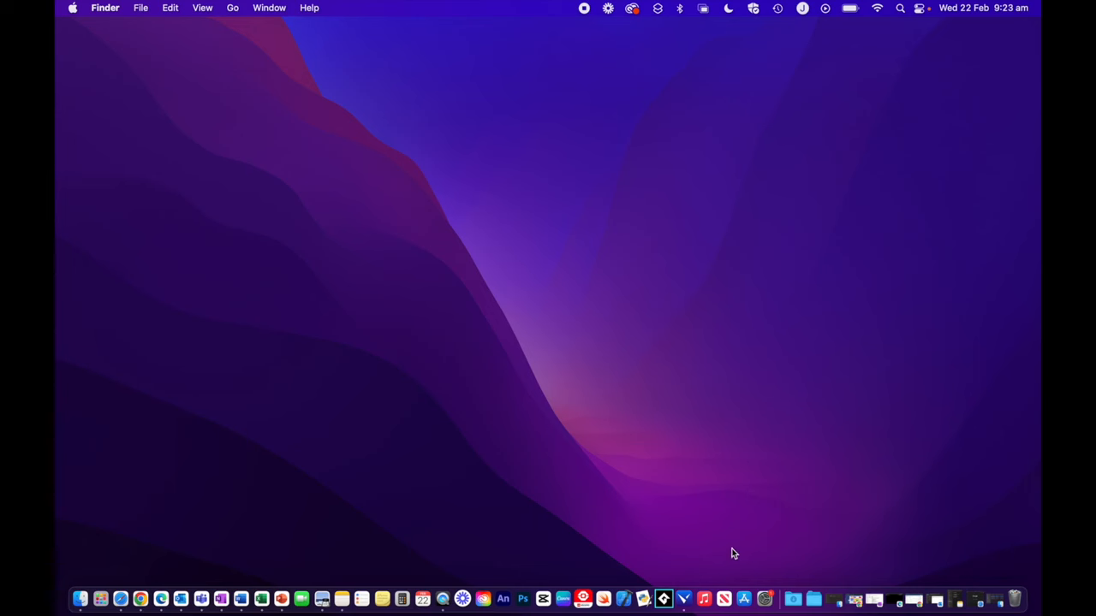
mouse_move(521, 262)
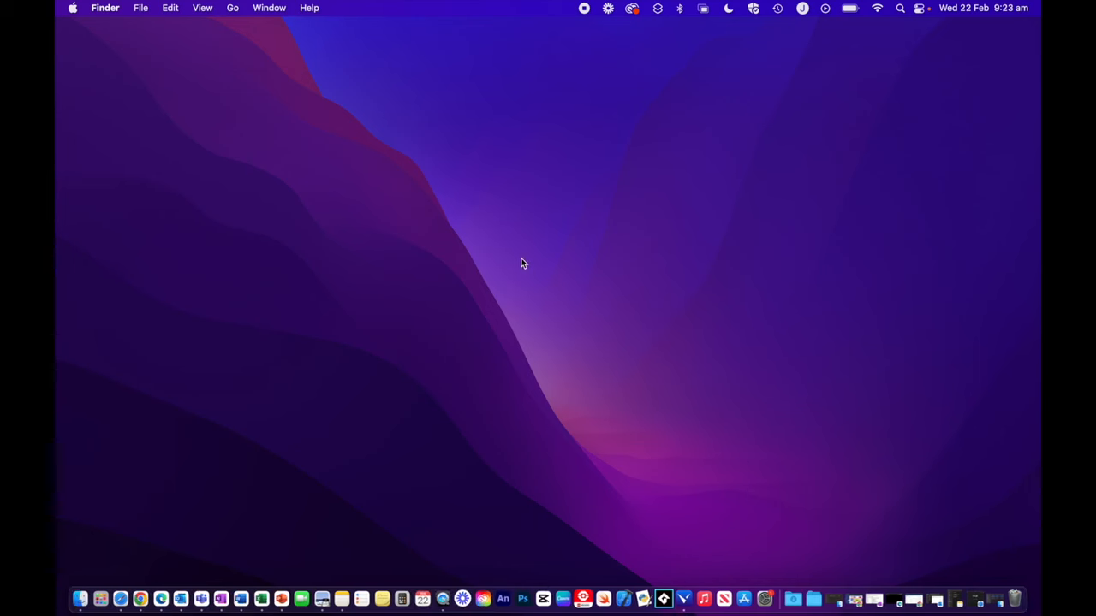
mouse_move(823, 490)
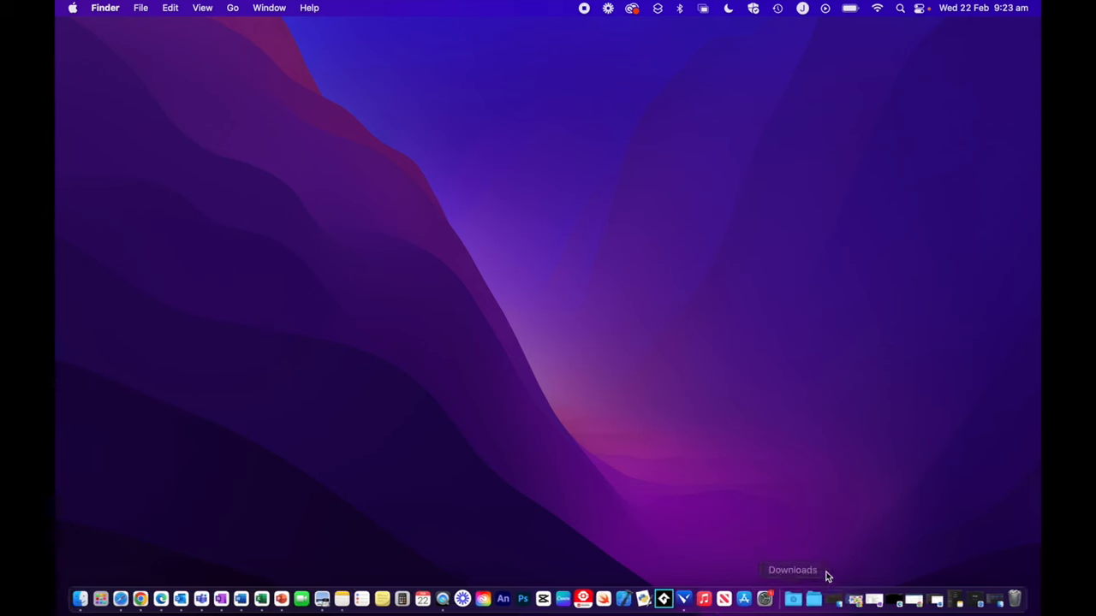
mouse_move(745, 428)
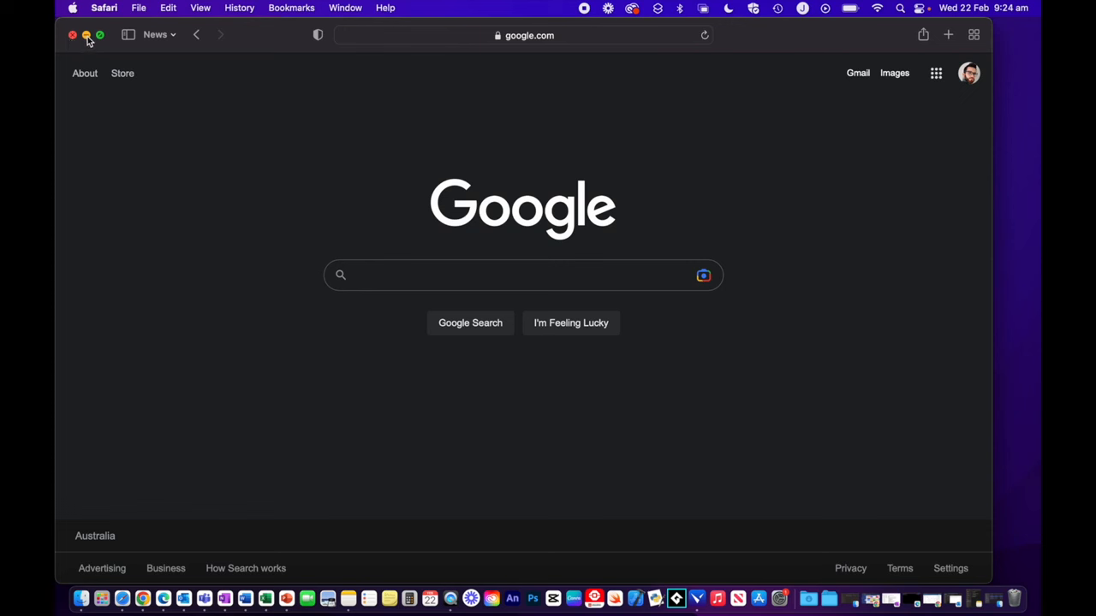
- Minimize the Google window, restore it from the Dock, and make it full screen
left_click(71, 35)
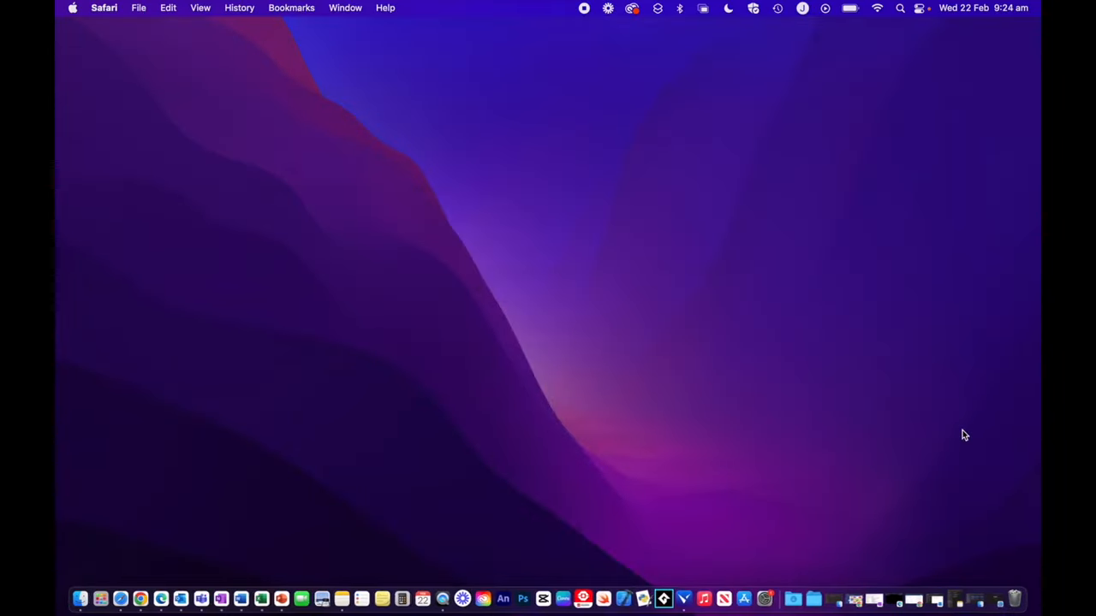
mouse_move(1005, 609)
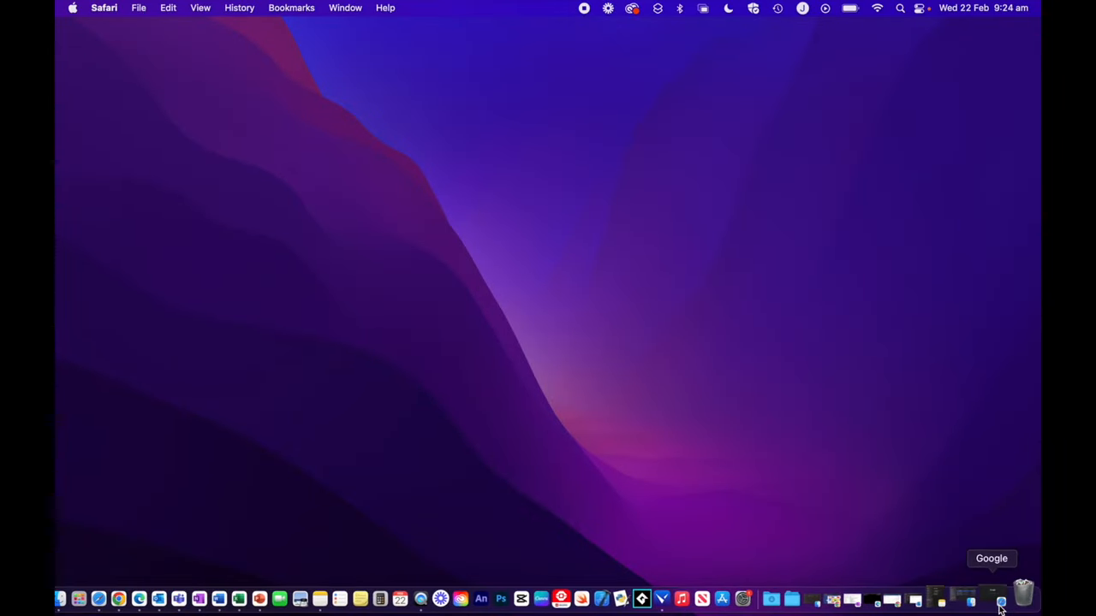
left_click(990, 593)
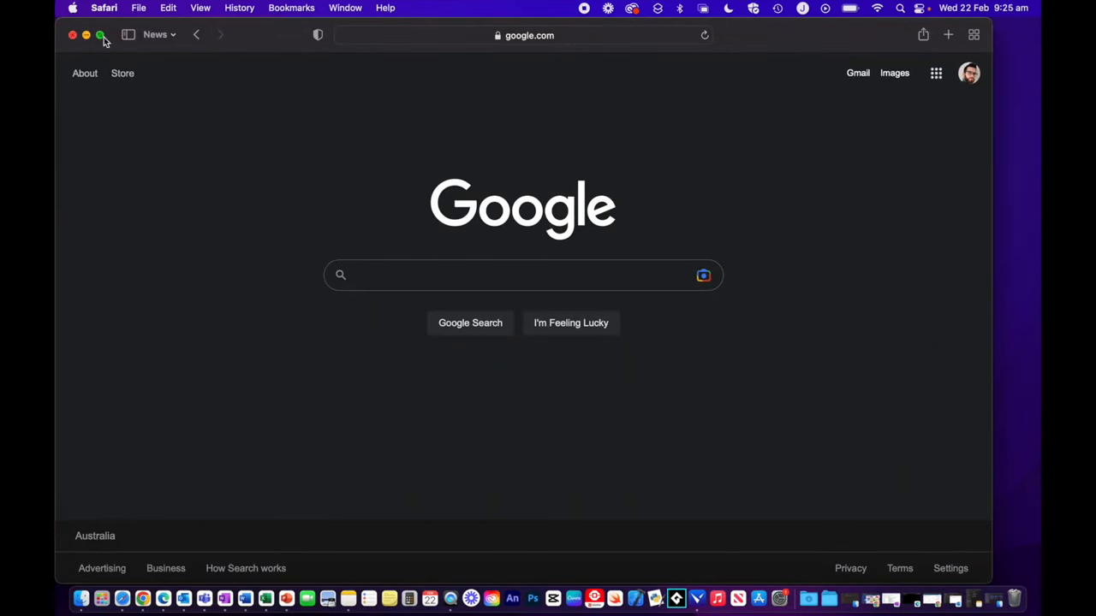
left_click(100, 35)
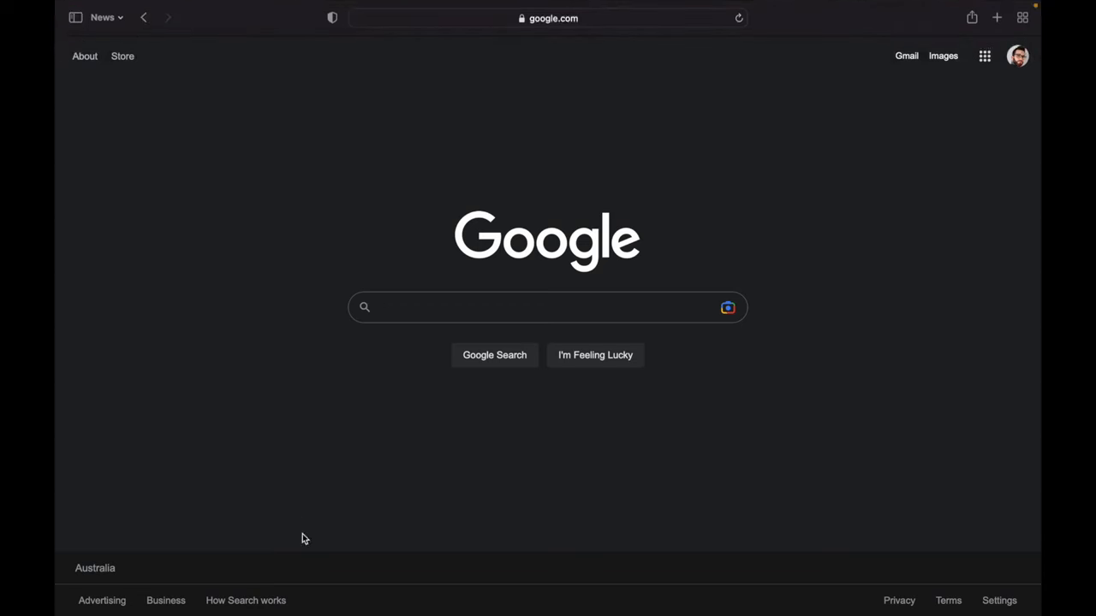
mouse_move(286, 382)
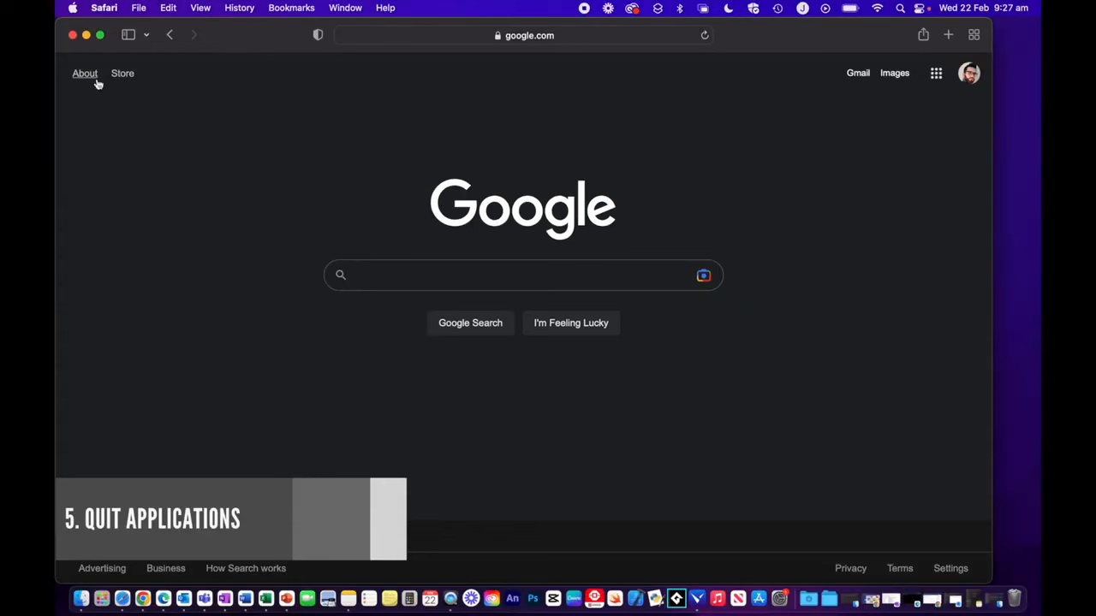
mouse_move(85, 36)
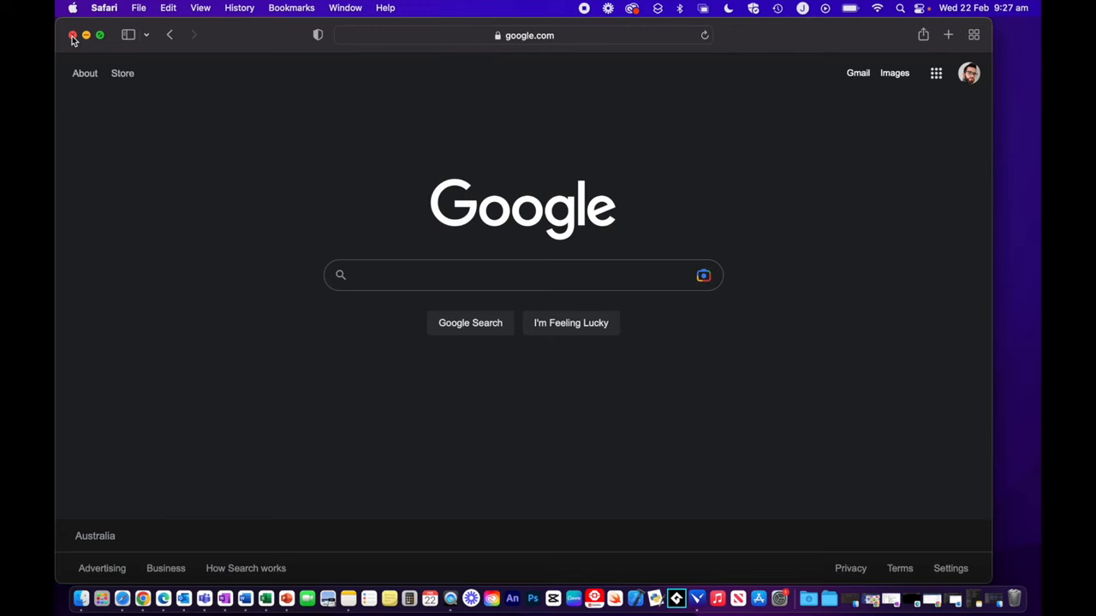
- Close the Google window, then reopen a fresh Safari window from the Dock
left_click(70, 35)
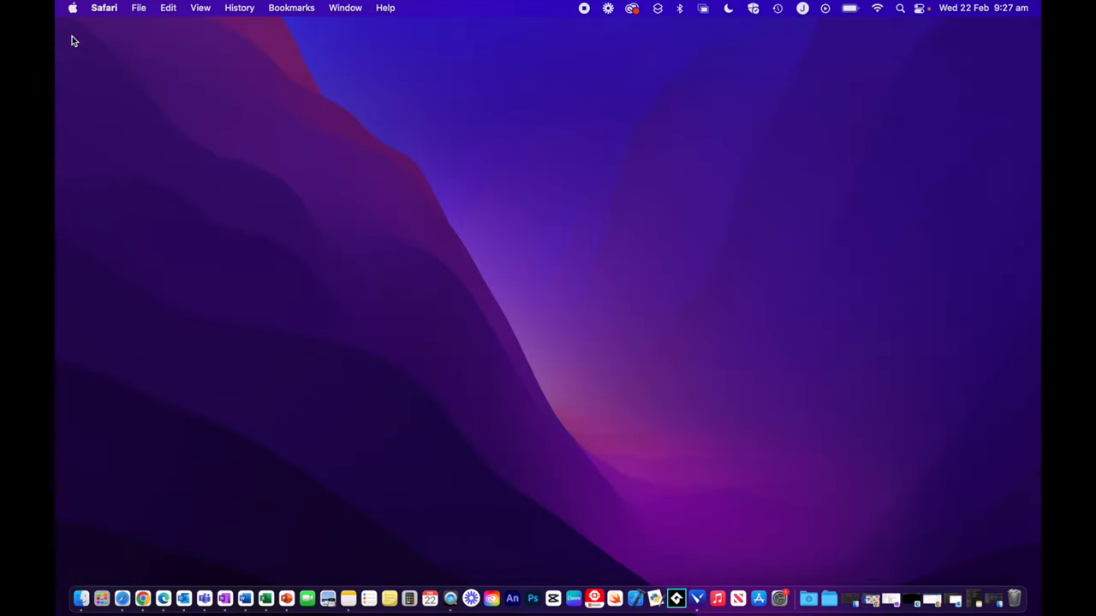
mouse_move(146, 468)
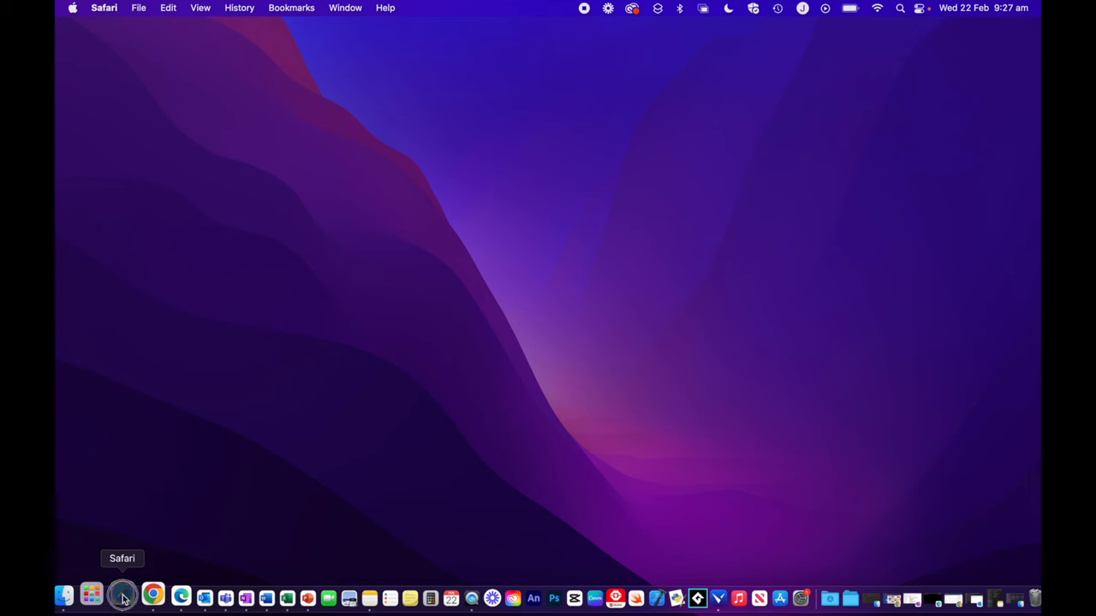
left_click(122, 594)
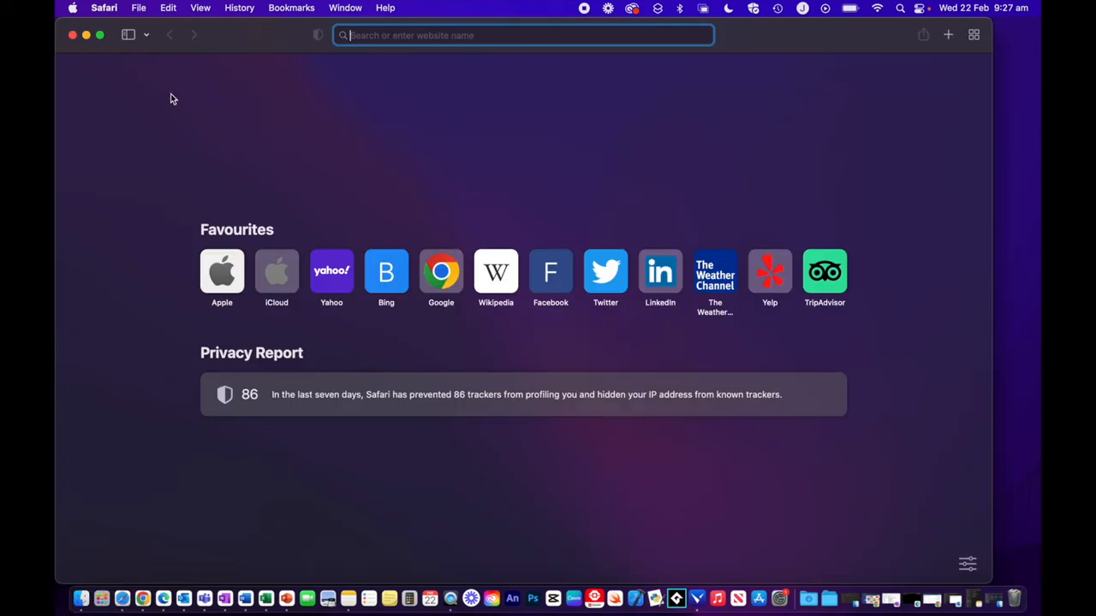
- Quit Safari from its app menu, then relaunch it from the Dock
left_click(102, 8)
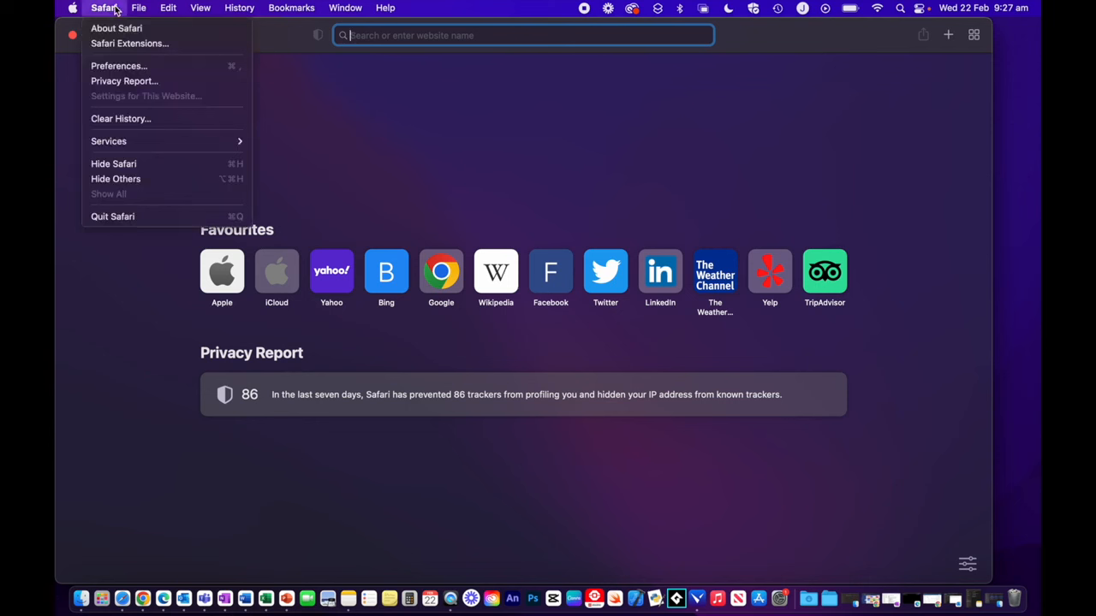
mouse_move(122, 221)
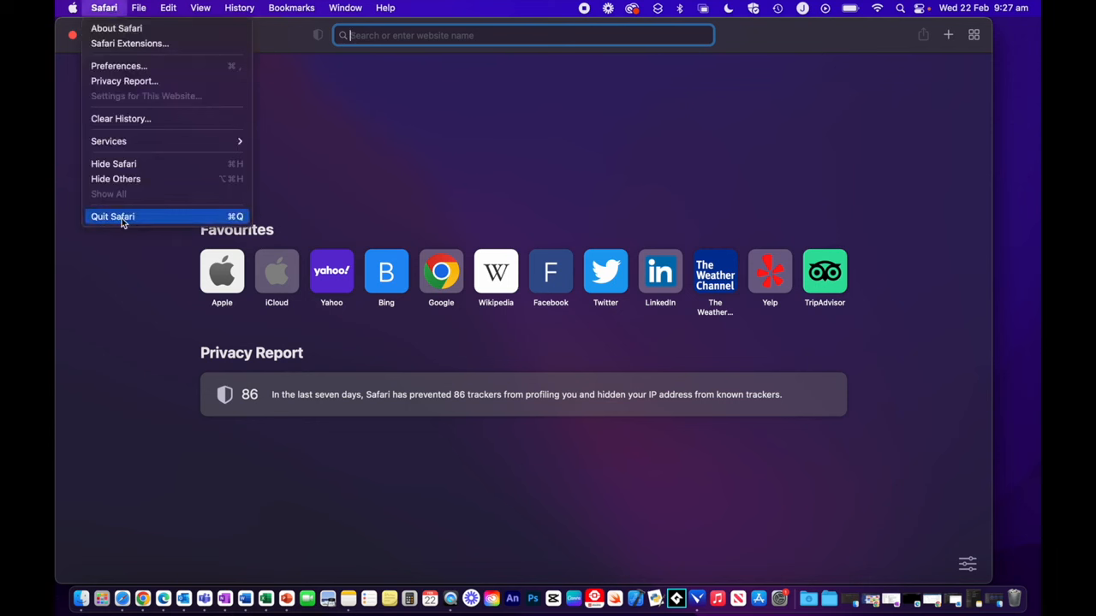
mouse_move(67, 82)
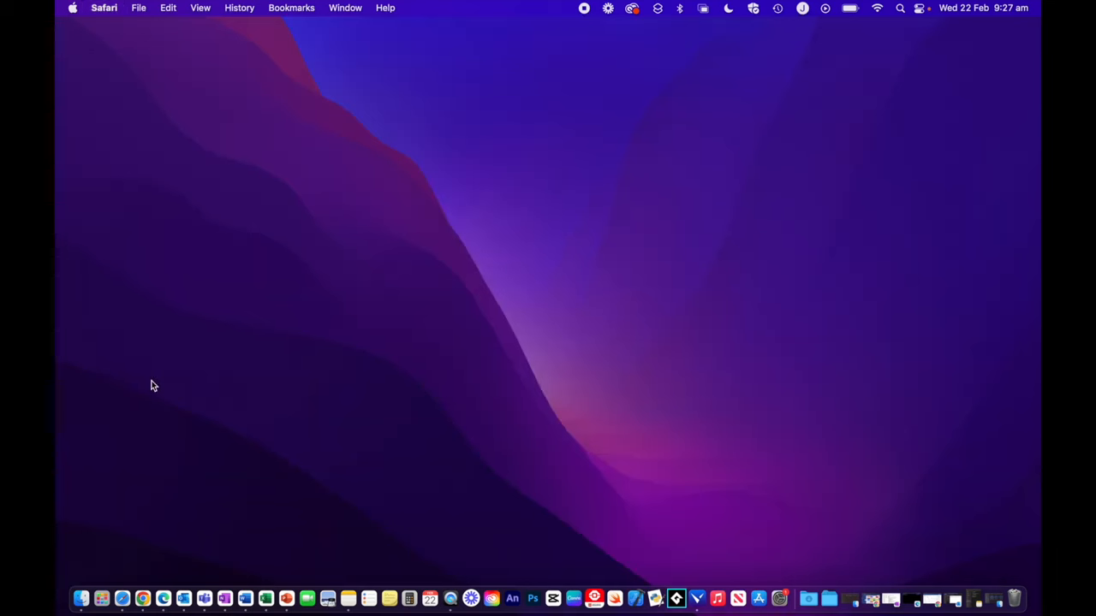
mouse_move(119, 599)
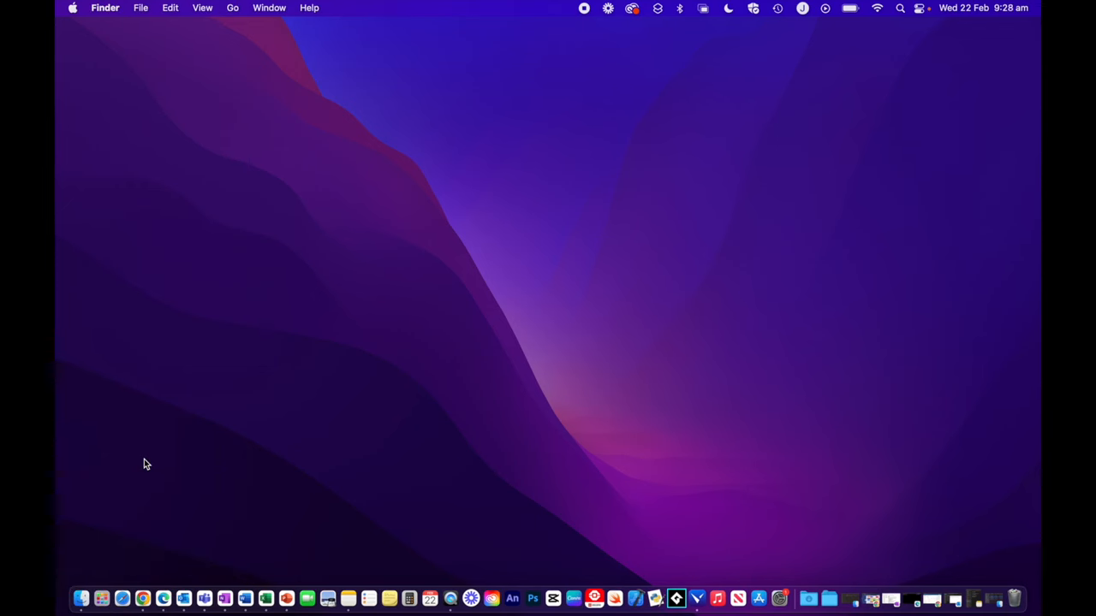
left_click(127, 596)
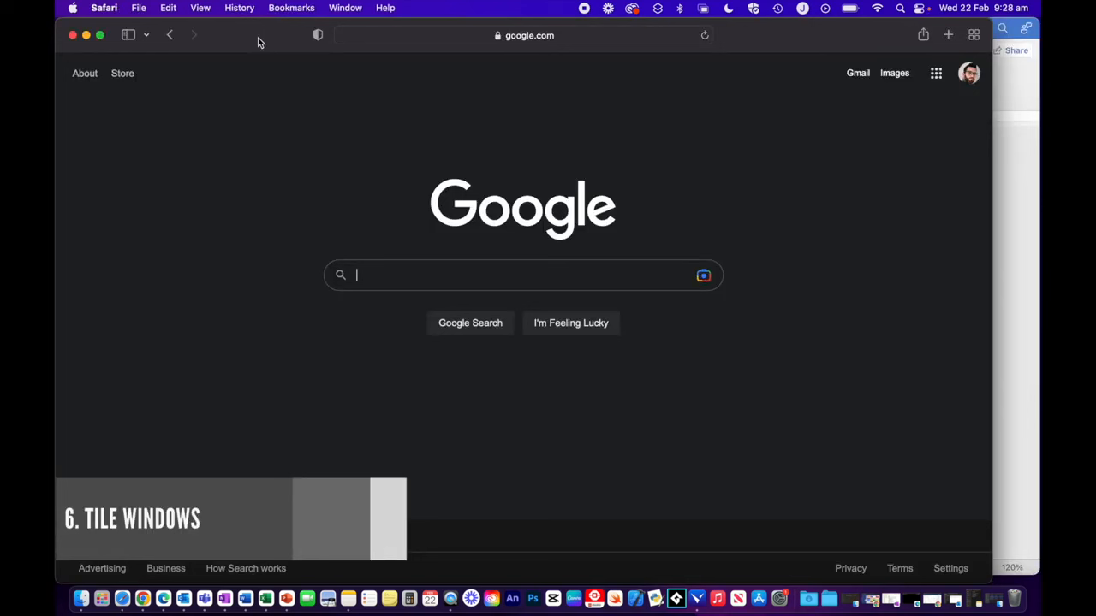
mouse_move(430, 187)
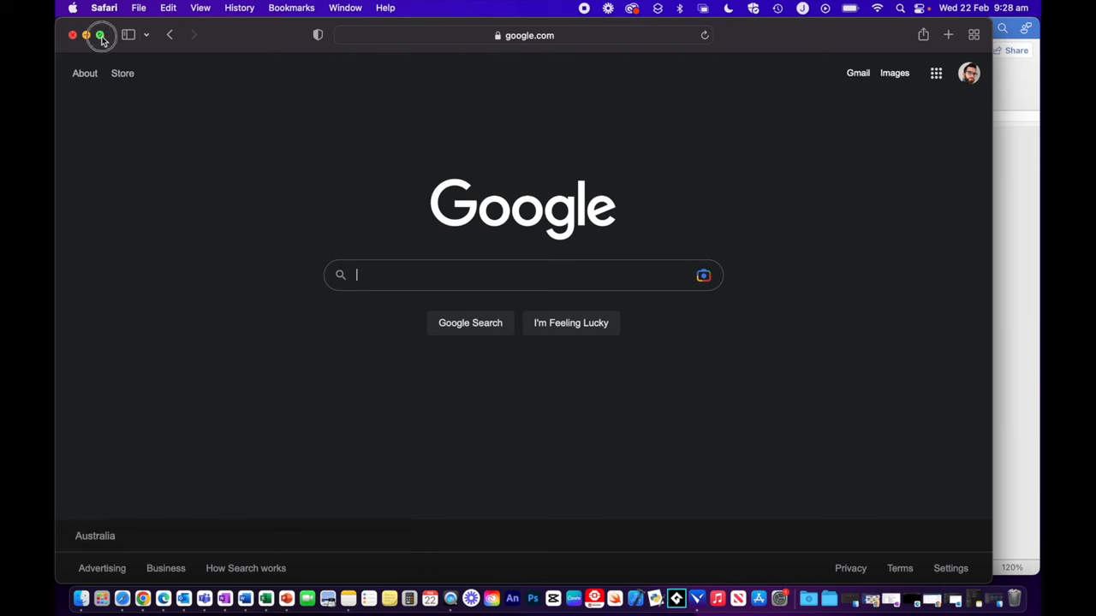
- Tile Safari to the left half and the Word document to the right half
left_click(100, 36)
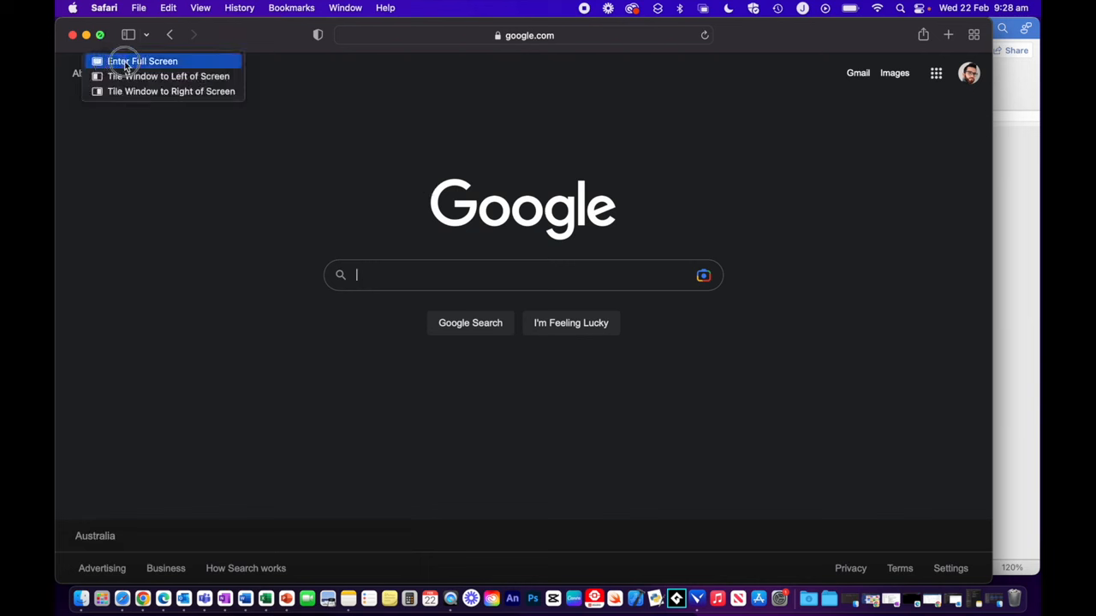
mouse_move(146, 76)
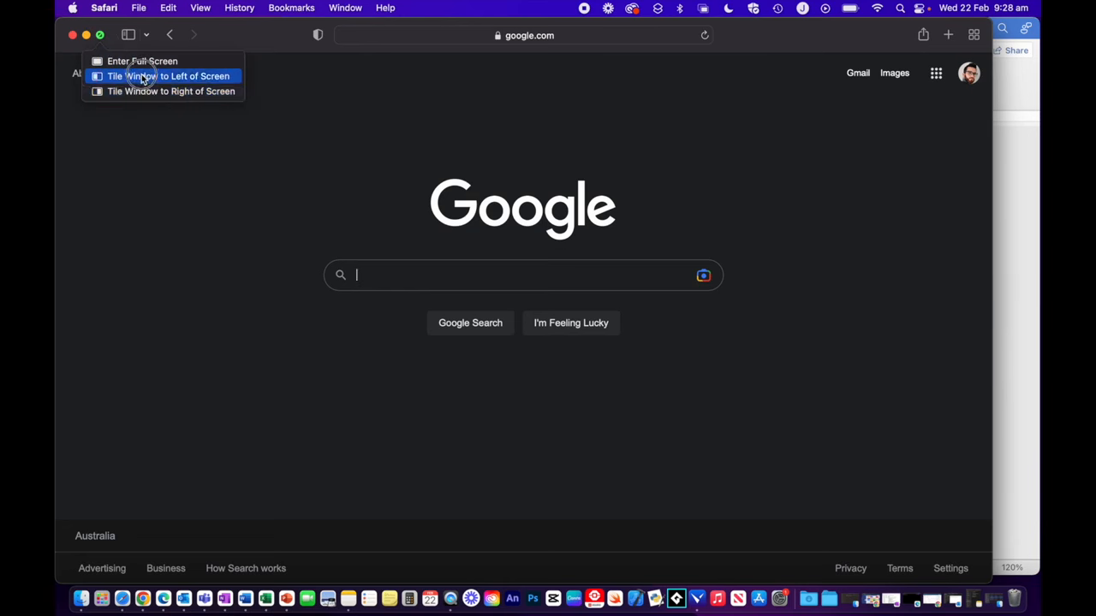
left_click(168, 76)
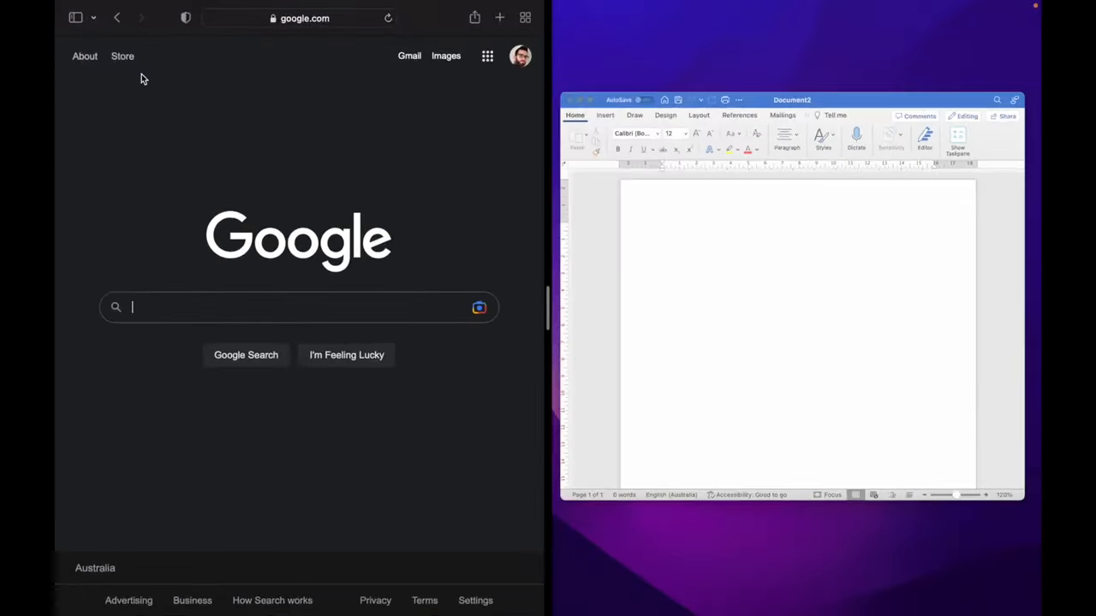
left_click(792, 99)
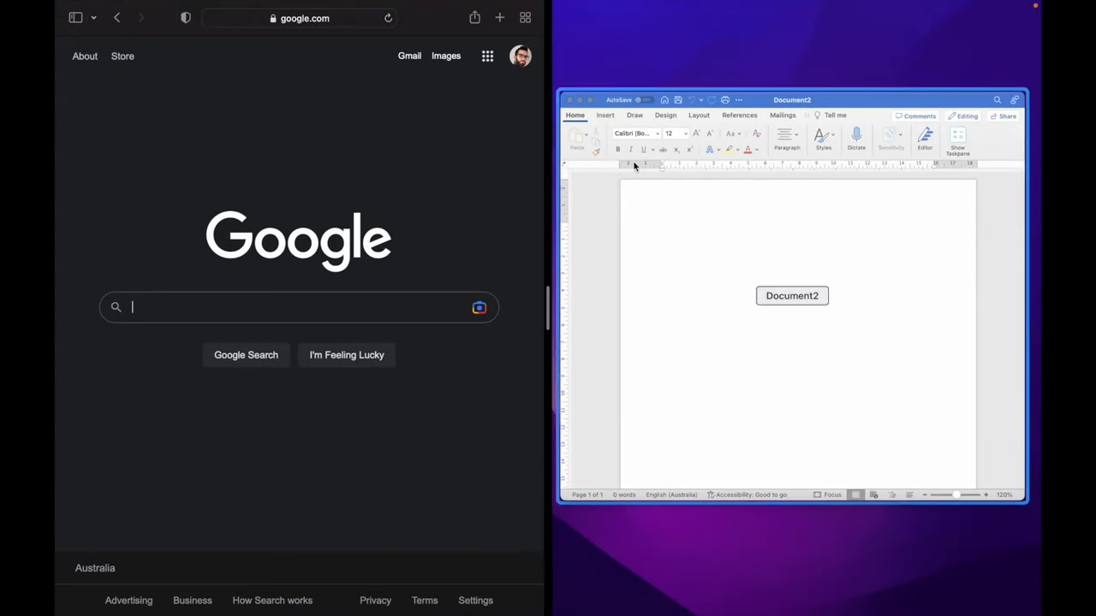
mouse_move(791, 238)
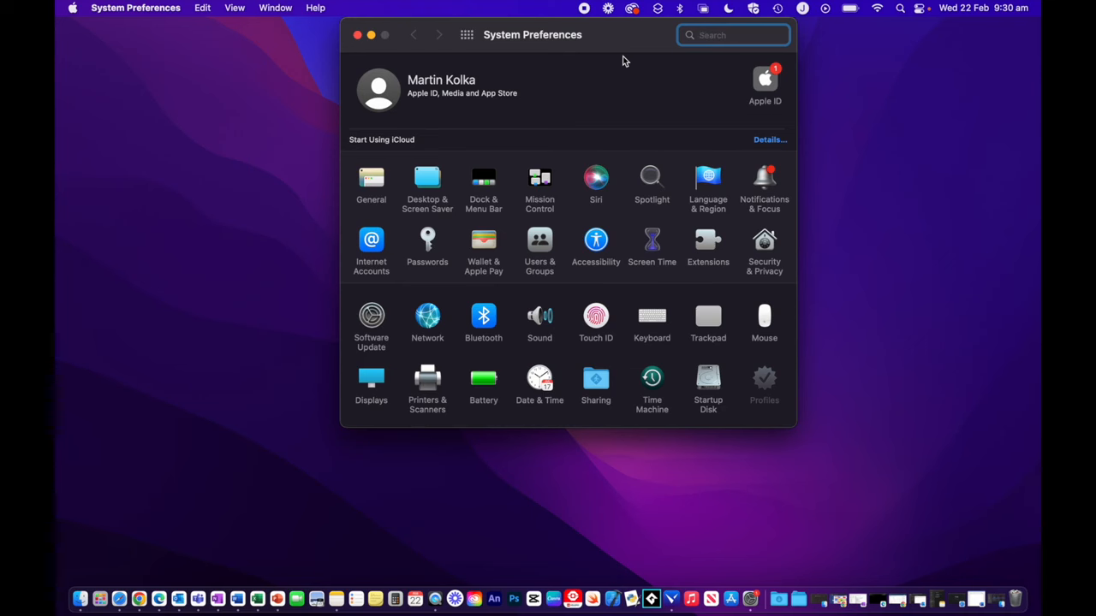
mouse_move(494, 42)
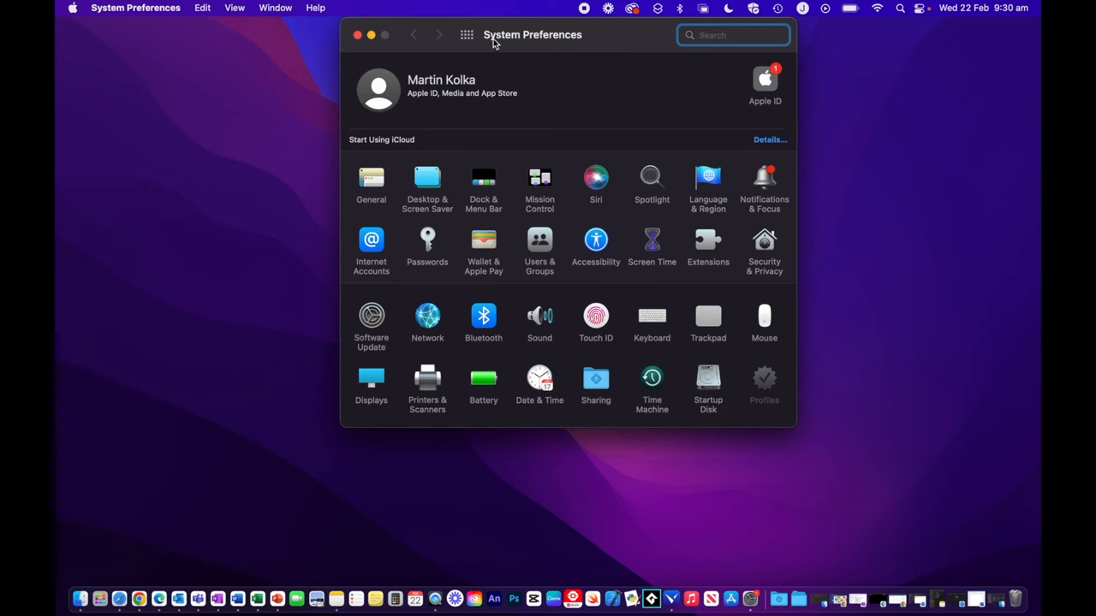
mouse_move(576, 38)
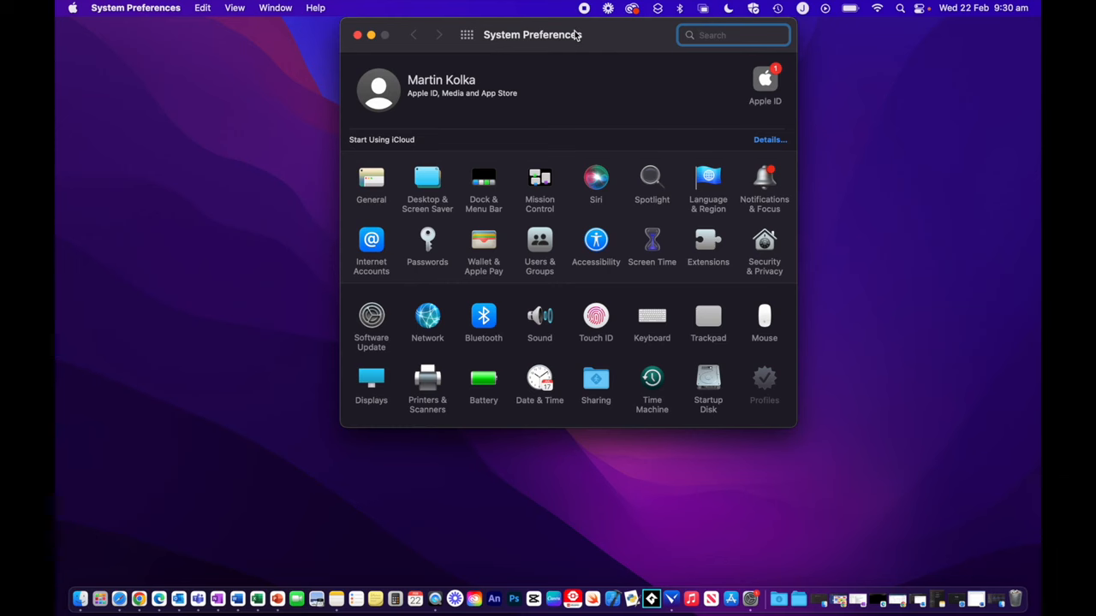
- Open the Trackpad settings and view the More Gestures options
left_click(708, 315)
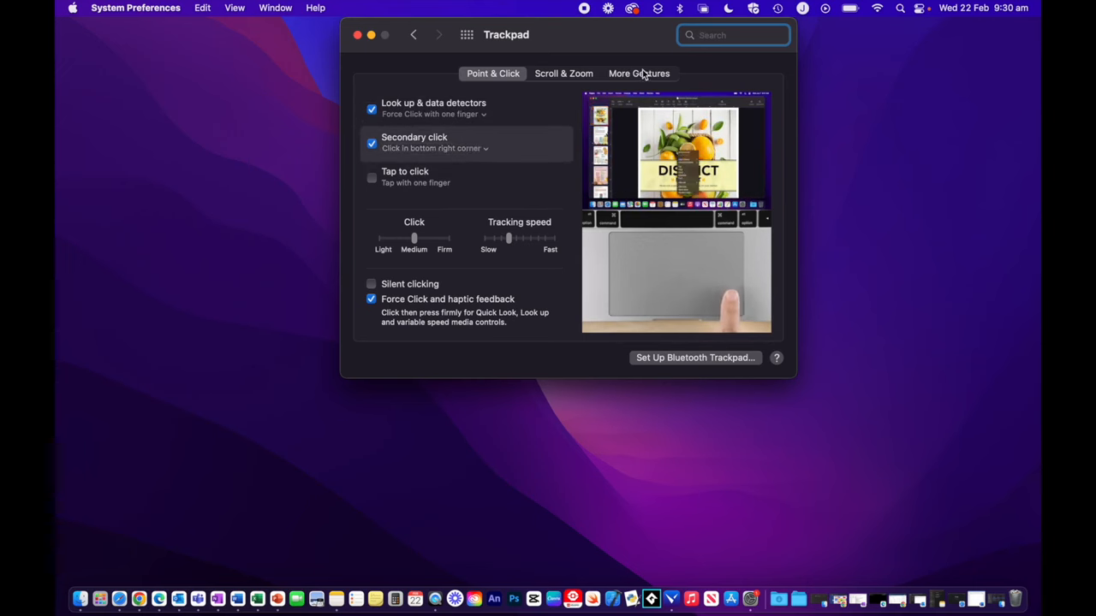
left_click(639, 73)
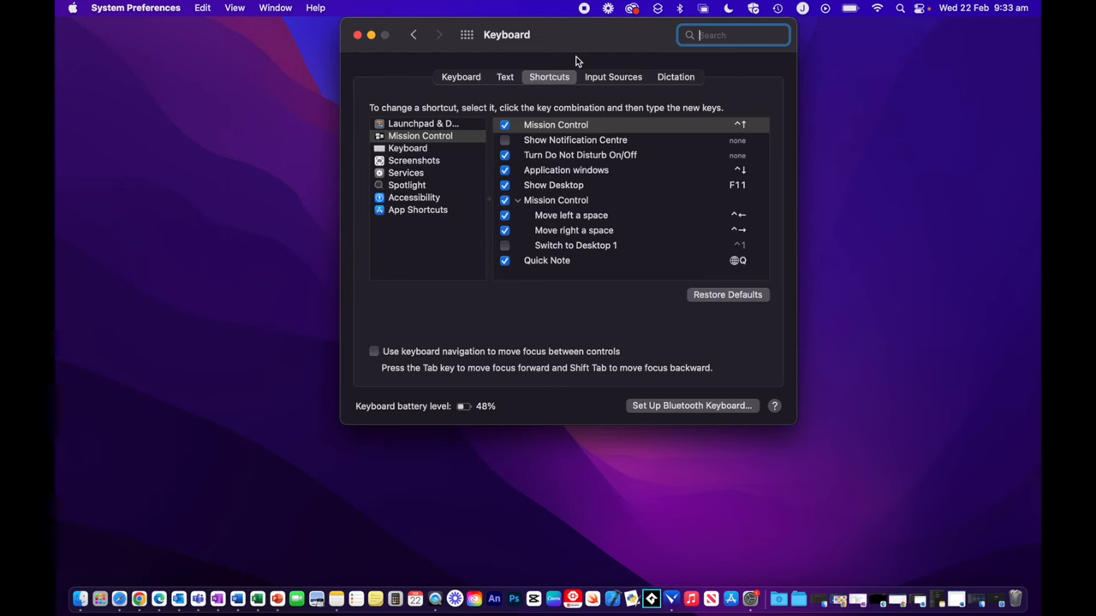
mouse_move(440, 38)
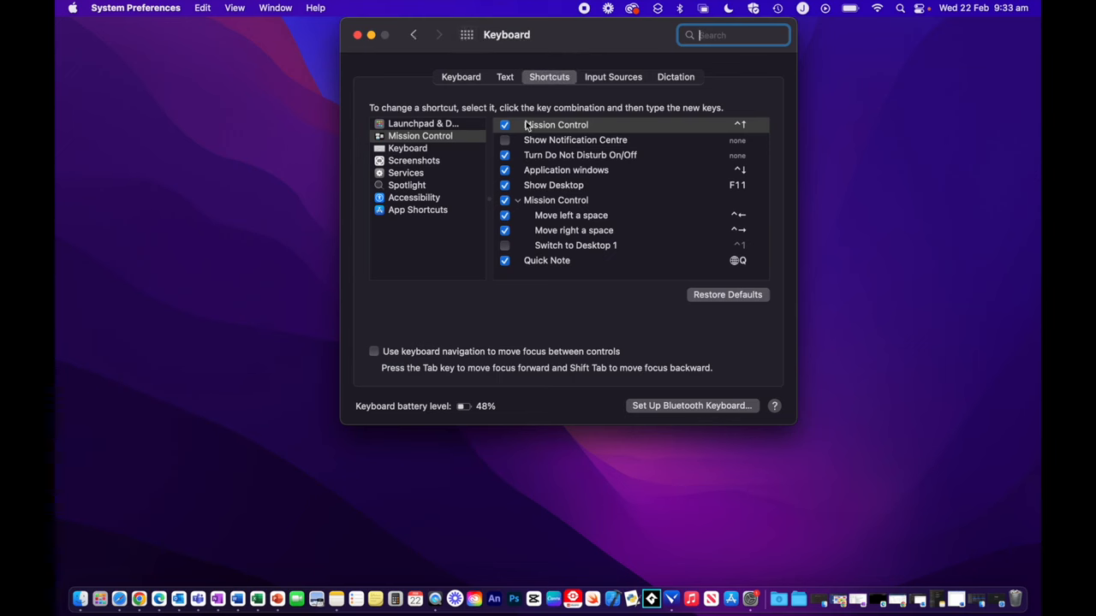
mouse_move(542, 206)
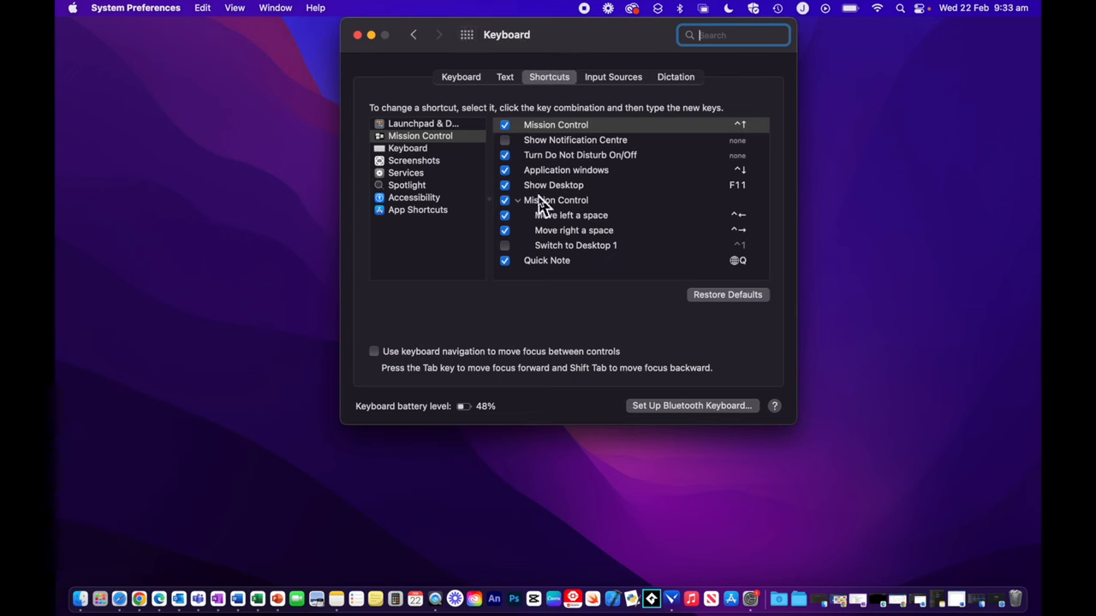
- Close System Preferences to leave only the Finder desktop
left_click(373, 34)
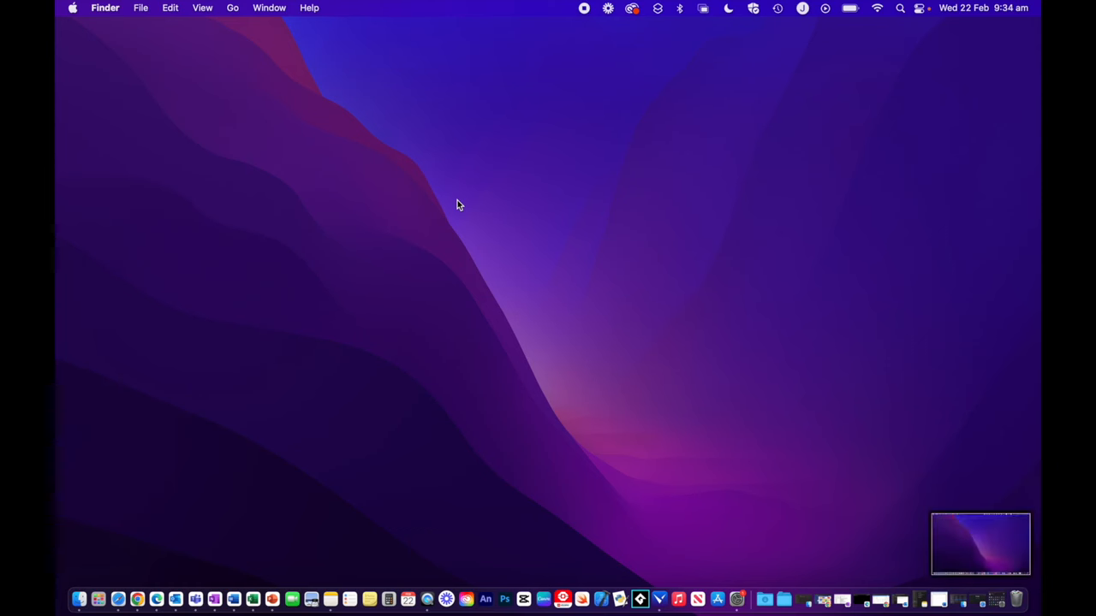
mouse_move(970, 564)
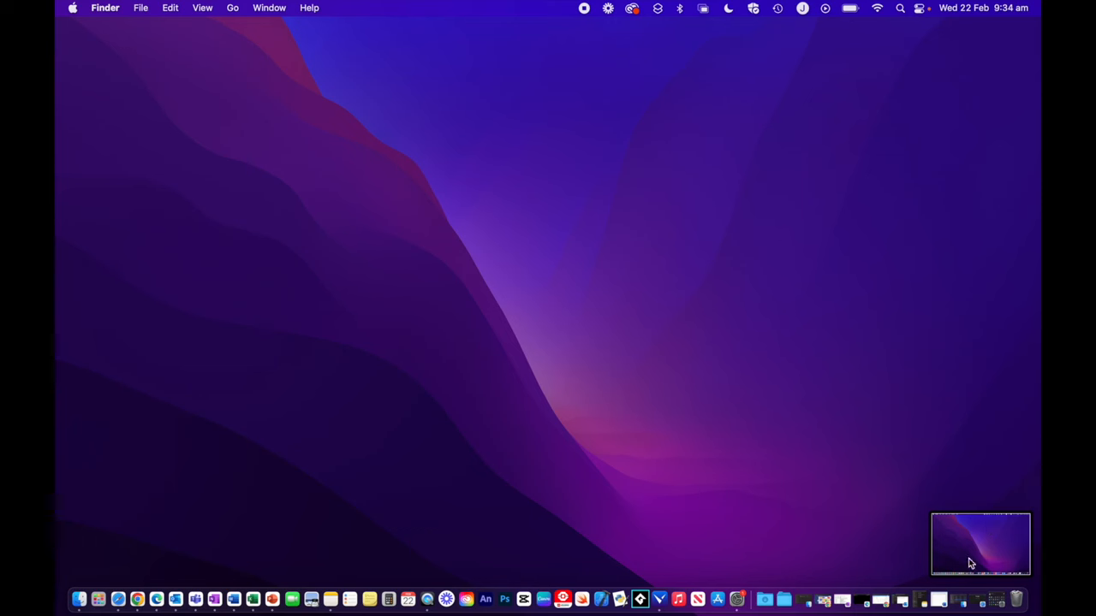
mouse_move(984, 520)
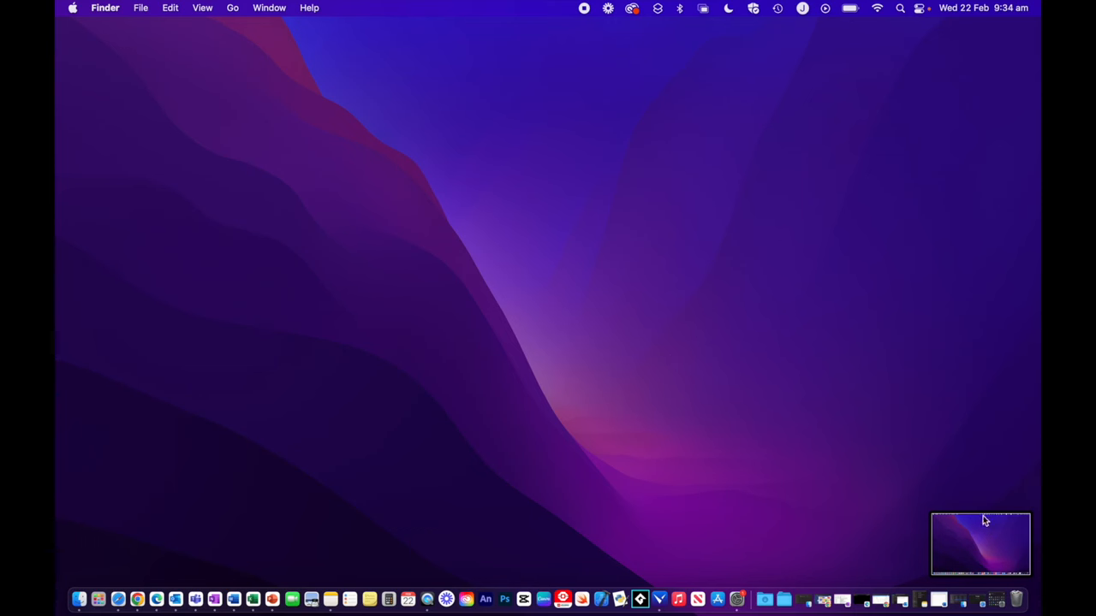
mouse_move(522, 208)
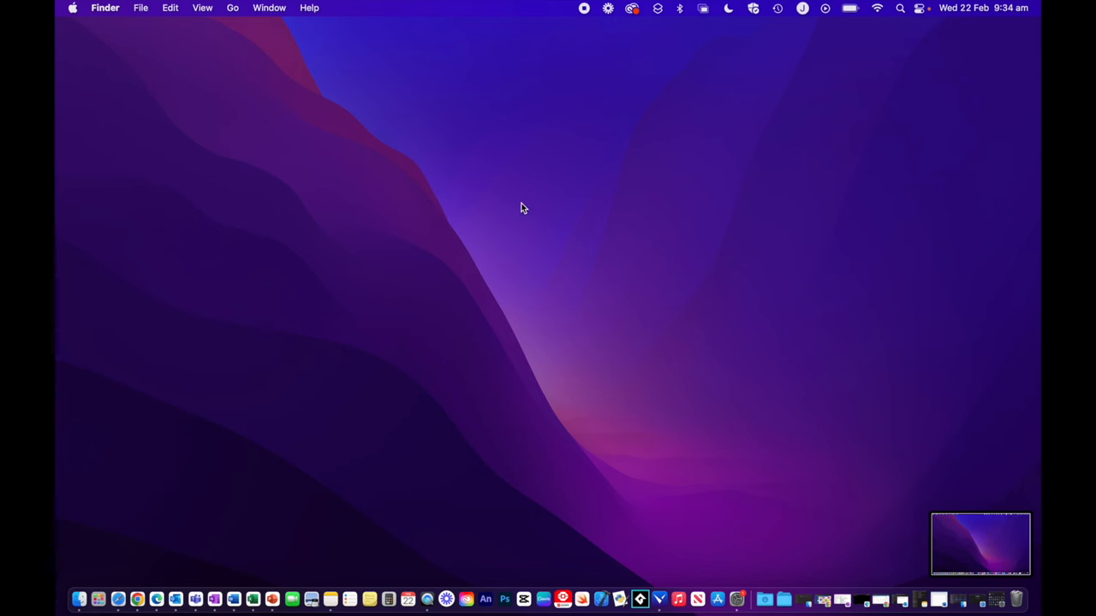
mouse_move(976, 156)
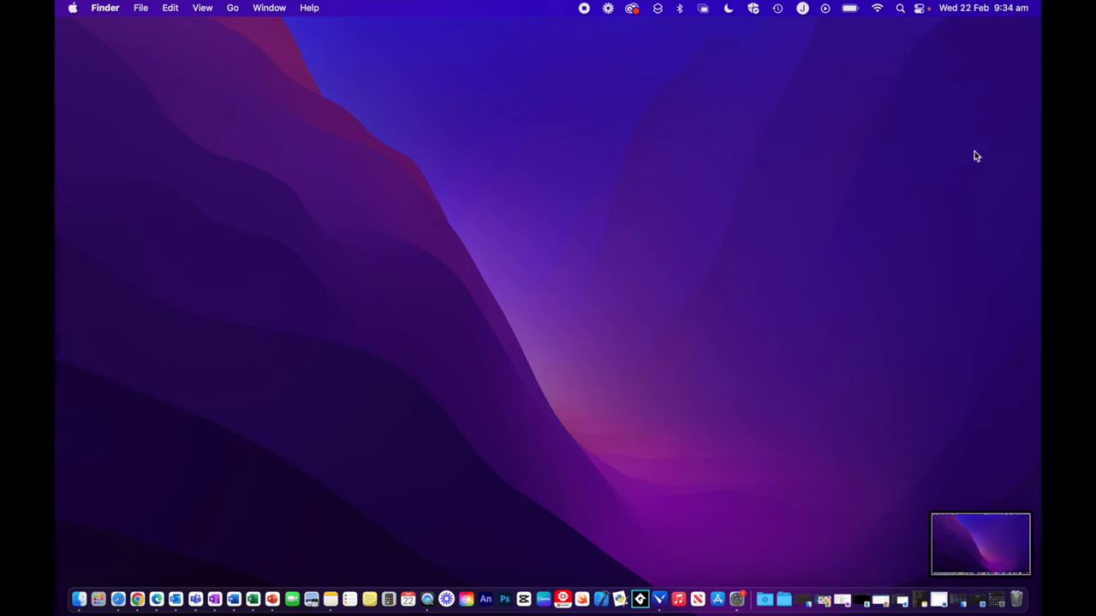
mouse_move(605, 200)
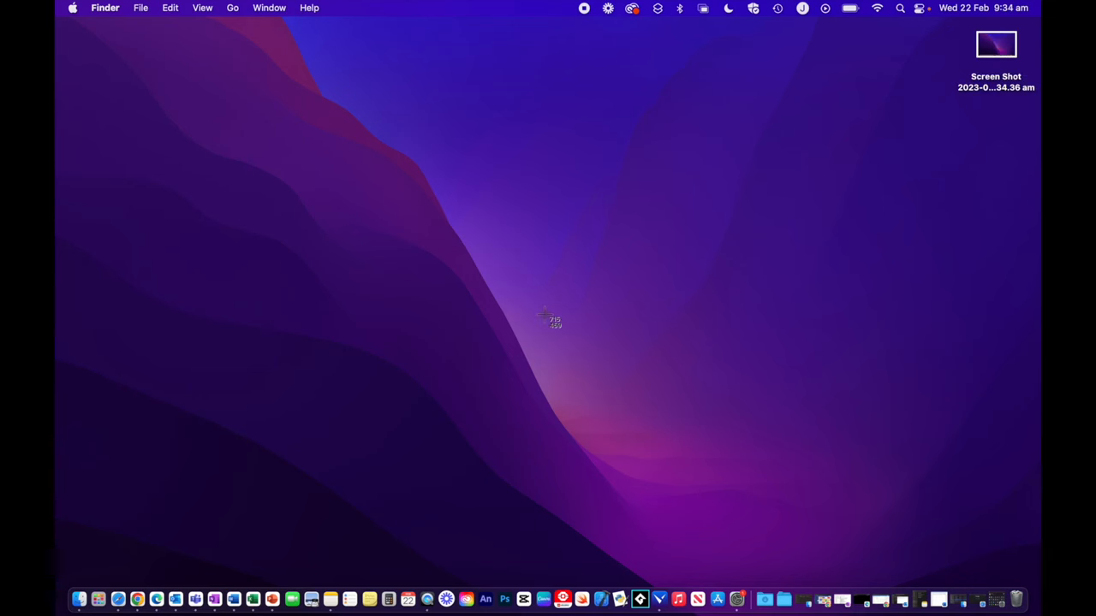
mouse_move(367, 73)
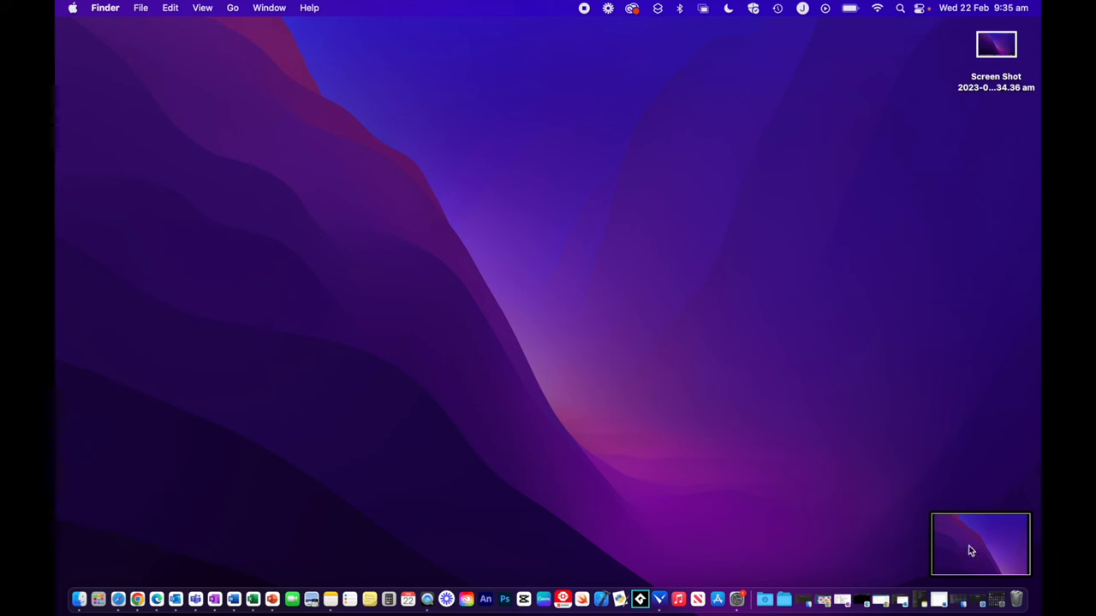
mouse_move(781, 506)
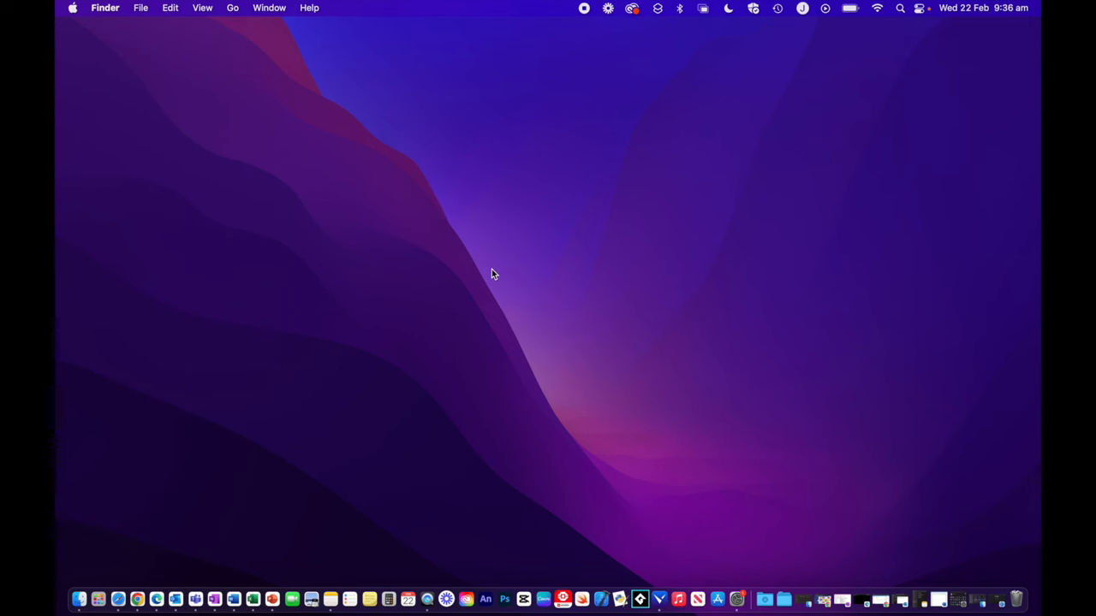
mouse_move(618, 74)
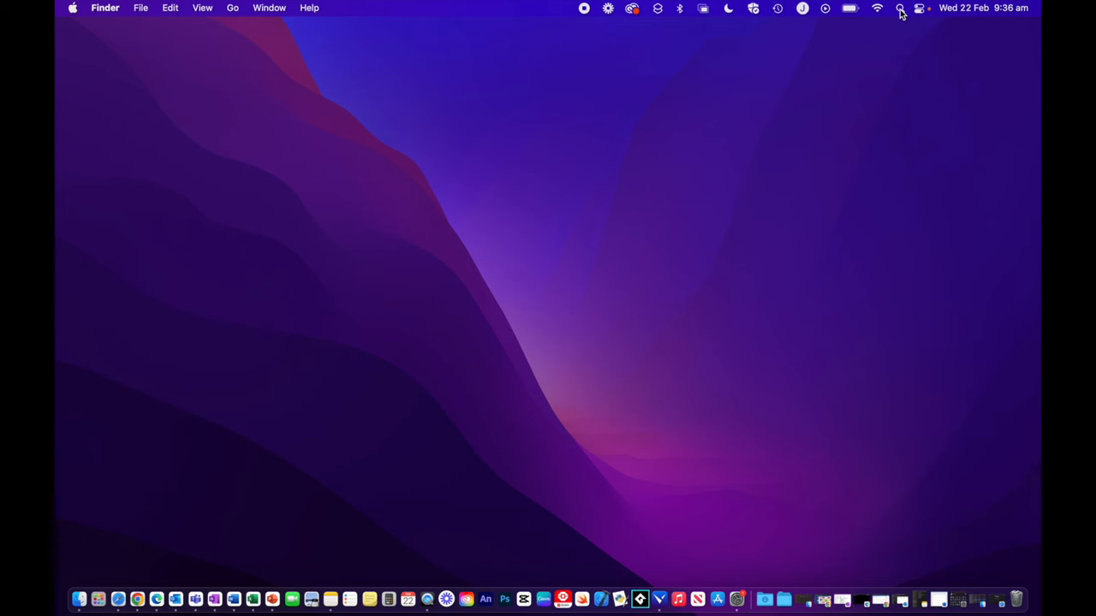
- Search Spotlight for 'safari' to list matching apps, files and suggestions
left_click(899, 8)
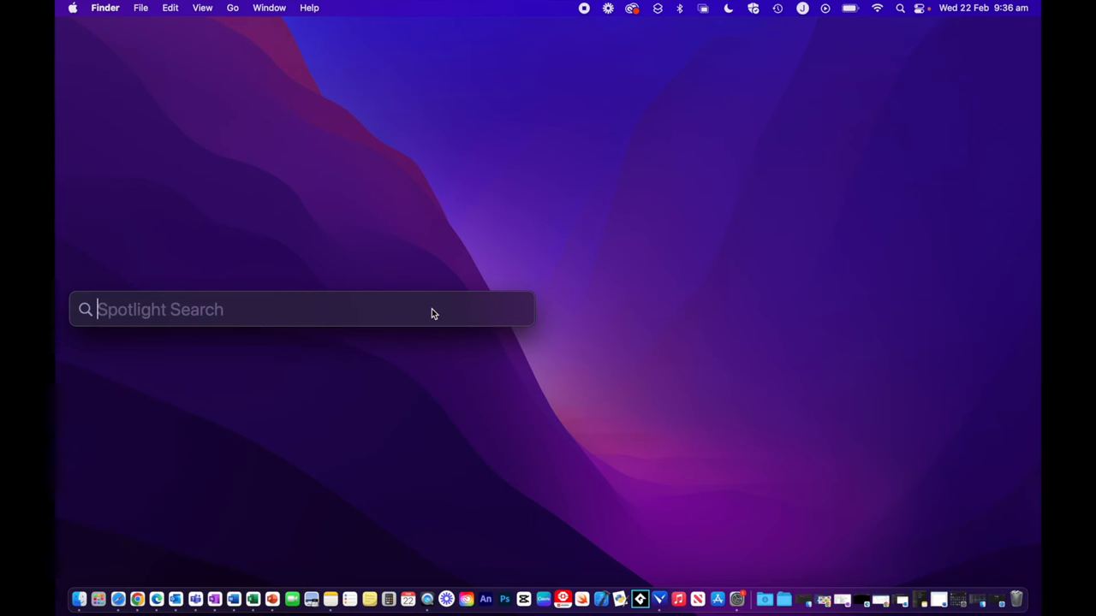
type("safari")
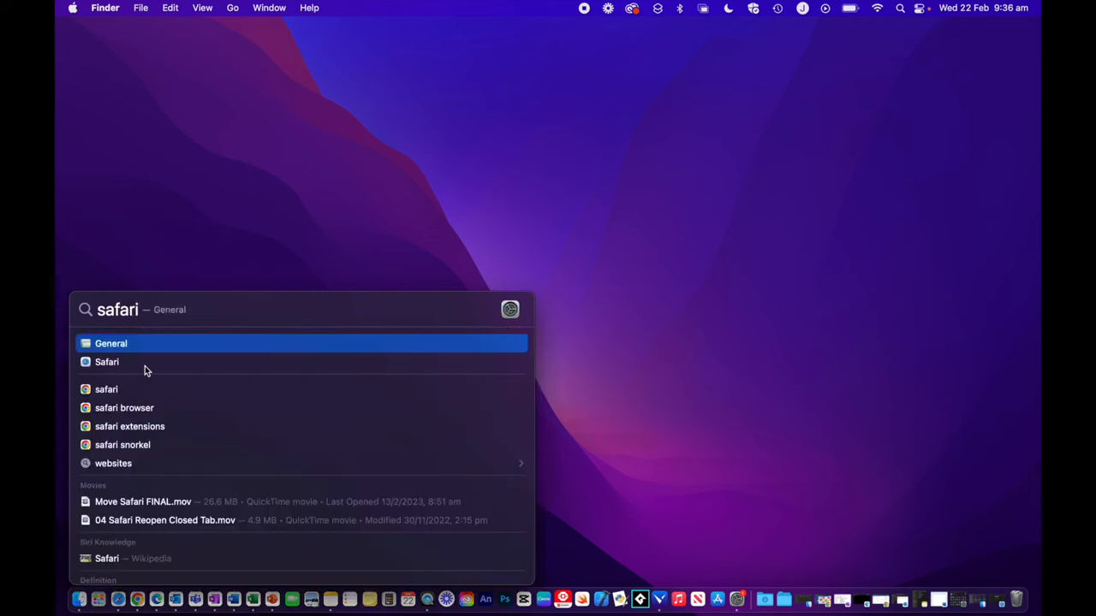
mouse_move(198, 394)
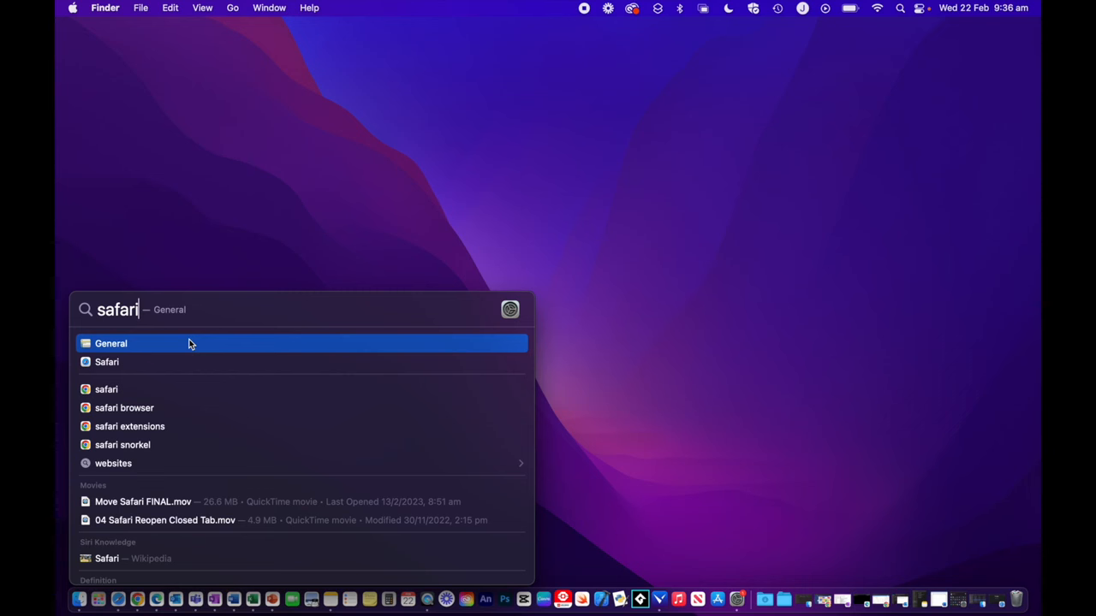
mouse_move(244, 376)
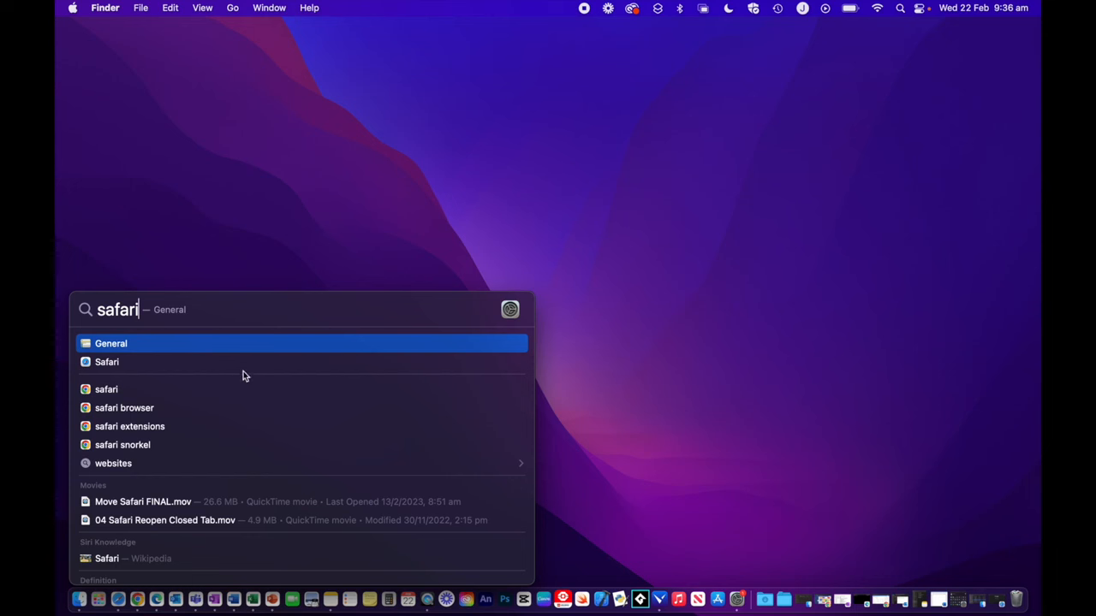